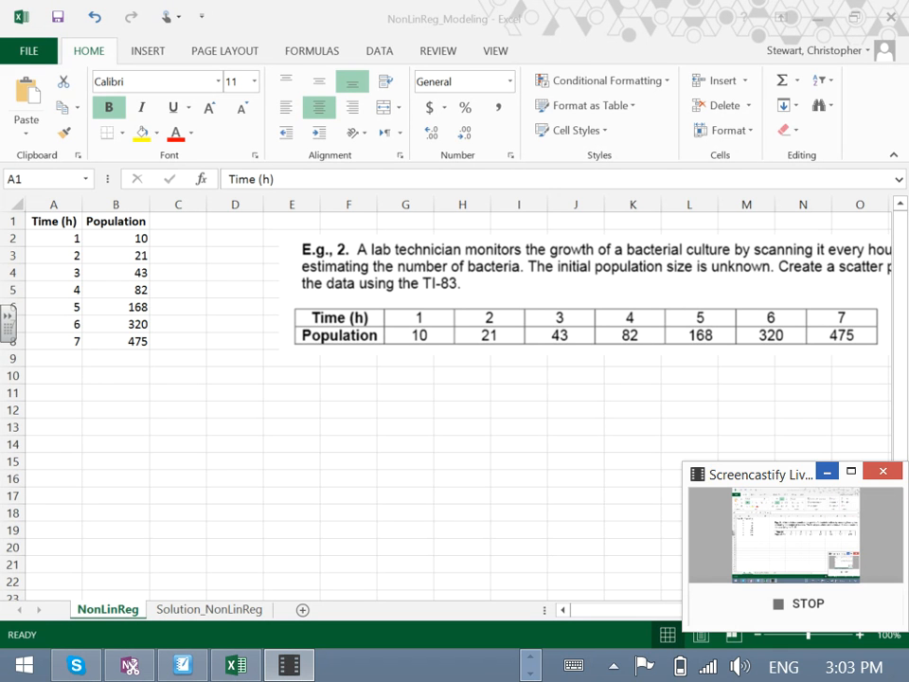
Select the problem statement picture beside the Time/Population table.
{"action": "left_click", "coordinate": [882, 470]}
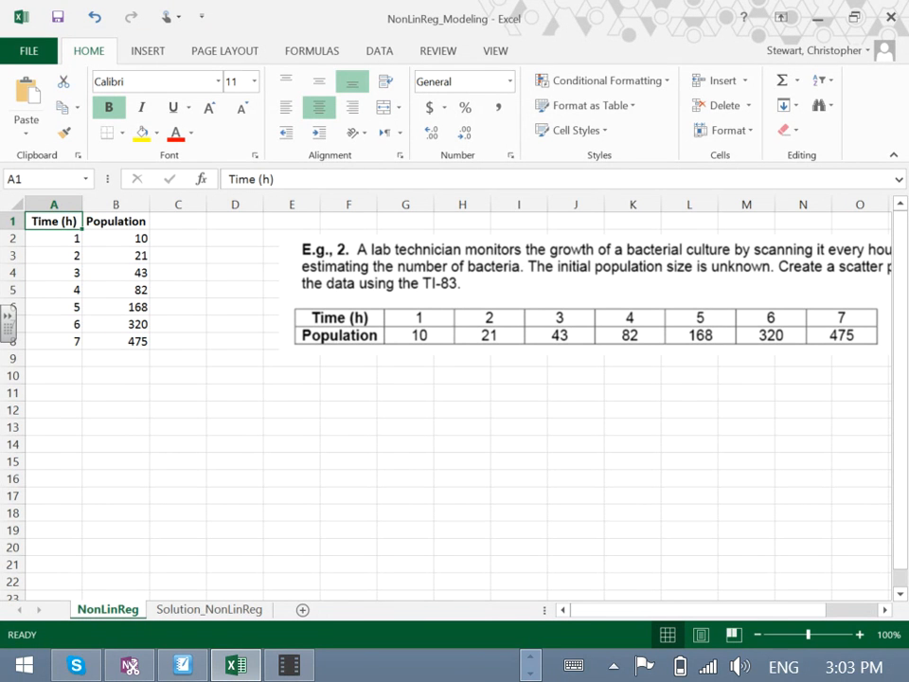
{"action": "mouse_move", "coordinate": [788, 454]}
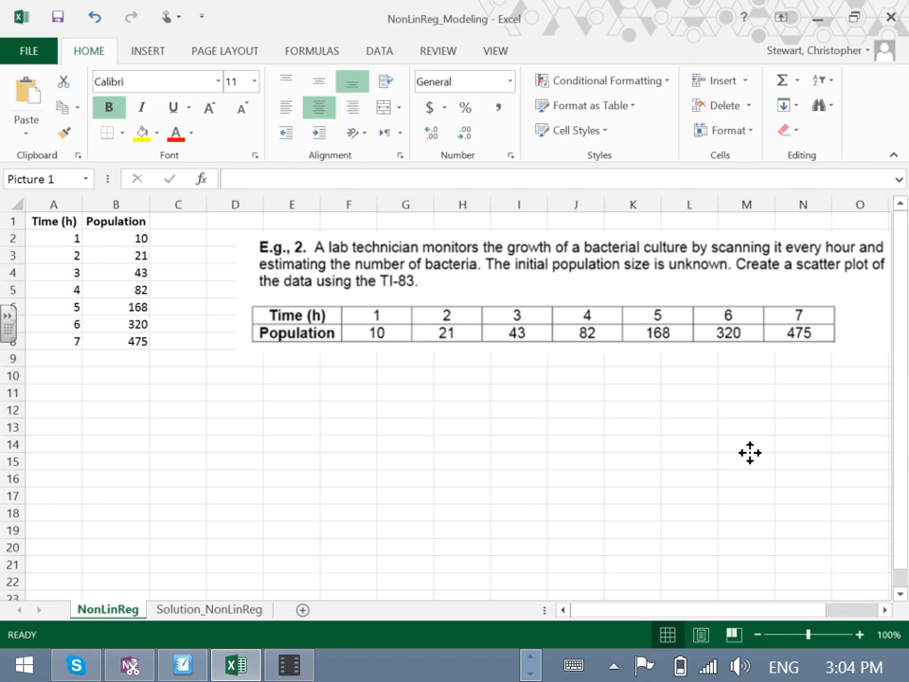
Resize the problem picture, then select cells A1:B8 with the Time and Population data.
{"action": "left_click", "coordinate": [565, 274]}
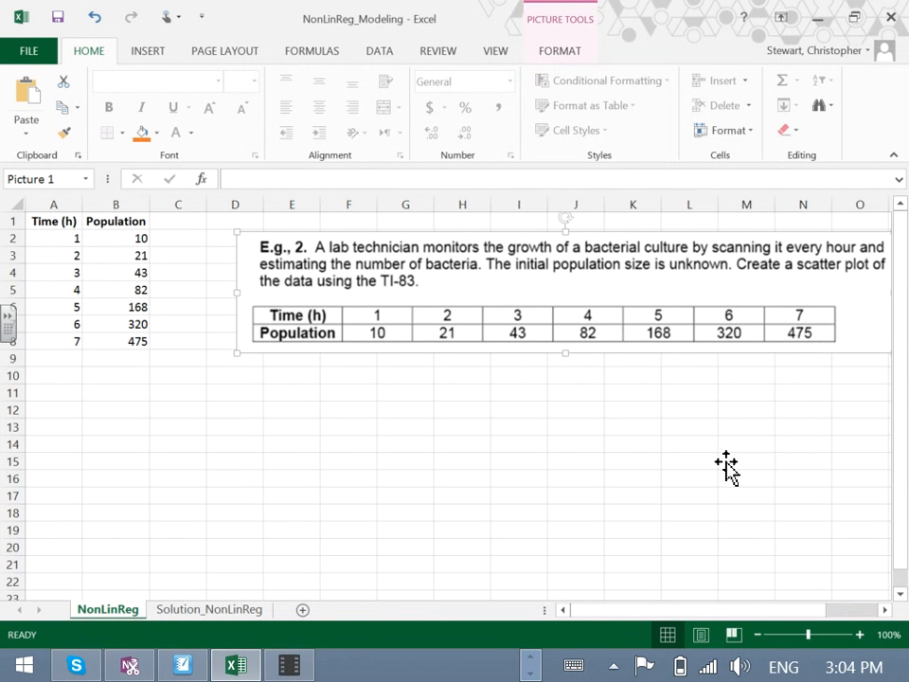
{"action": "mouse_move", "coordinate": [822, 519]}
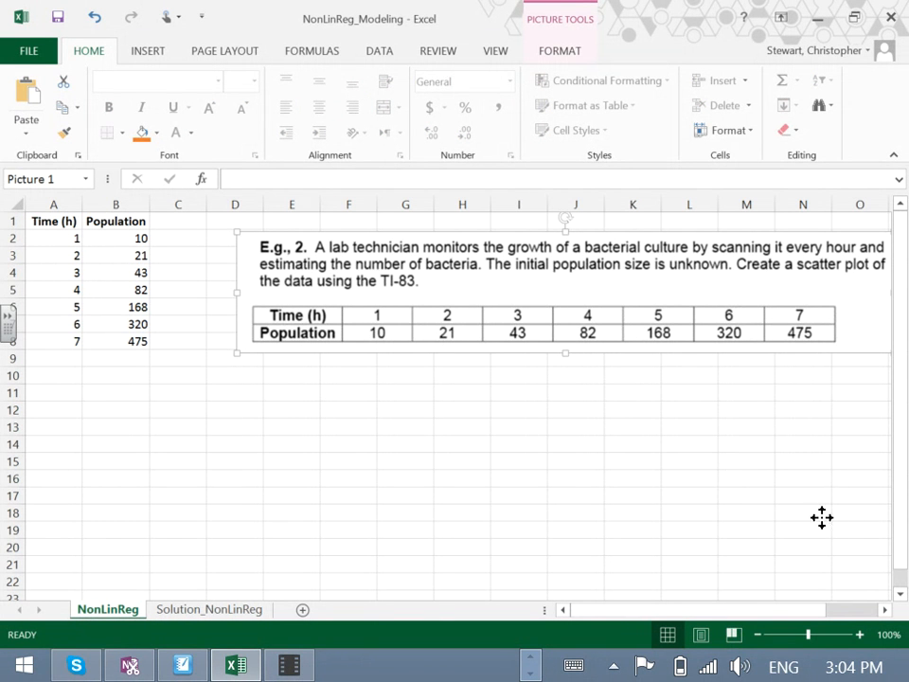
{"action": "mouse_move", "coordinate": [821, 523]}
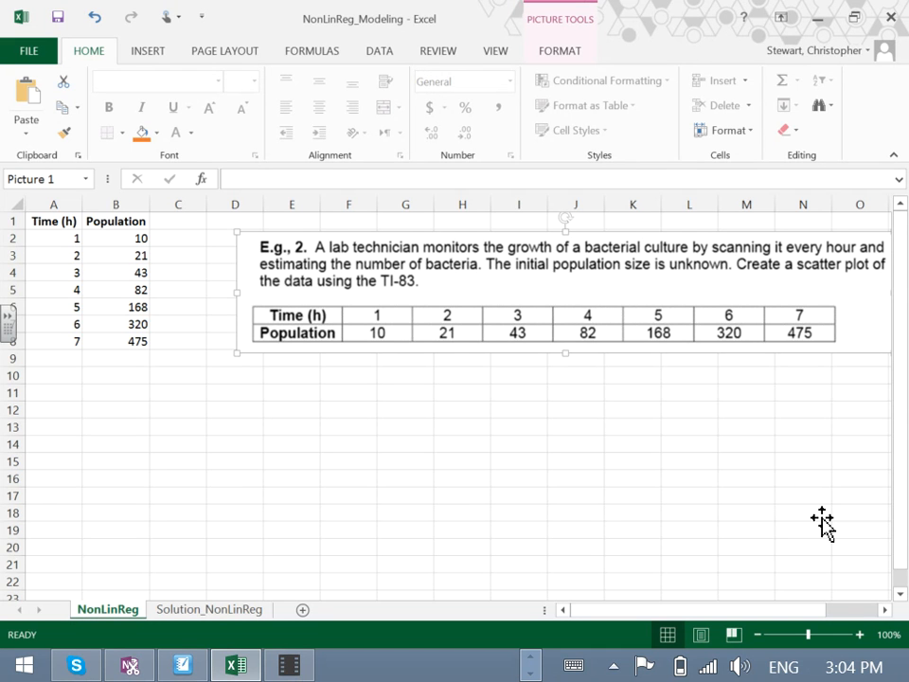
{"action": "mouse_move", "coordinate": [818, 434]}
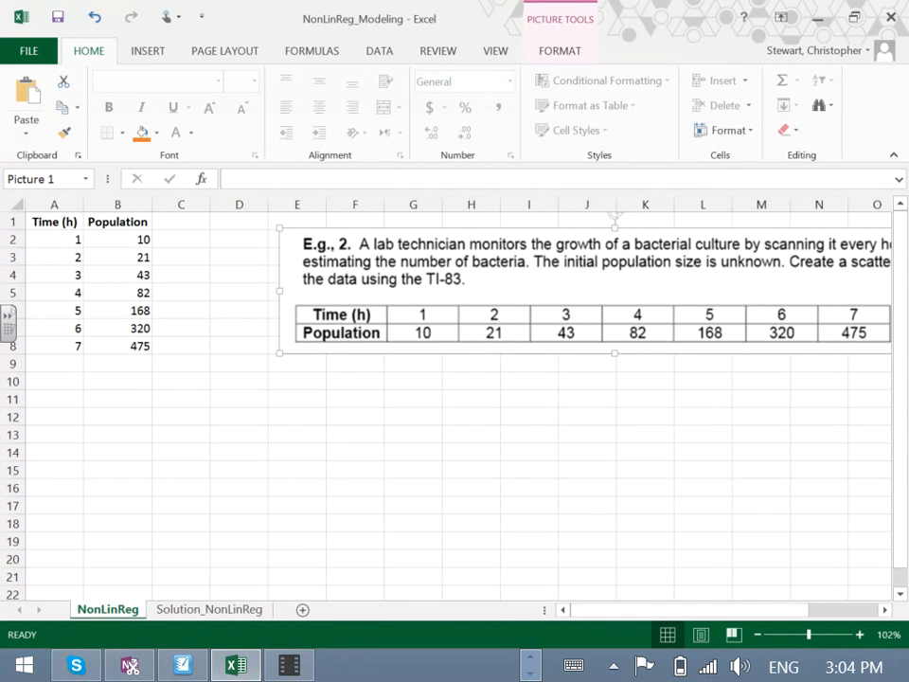
{"action": "mouse_move", "coordinate": [10, 367]}
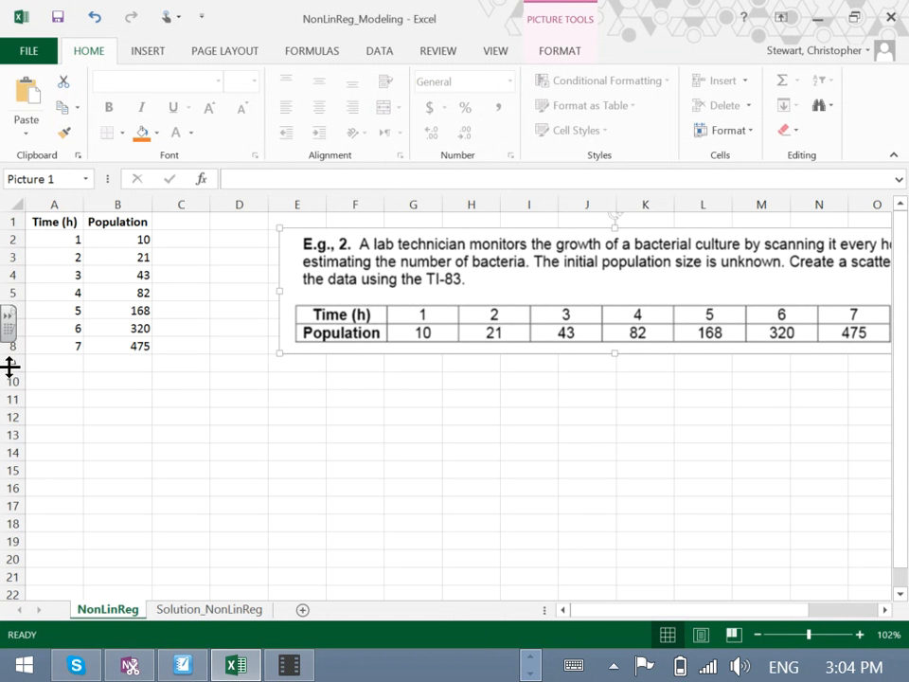
{"action": "left_click_drag", "start_coordinate": [53, 222], "coordinate": [117, 344]}
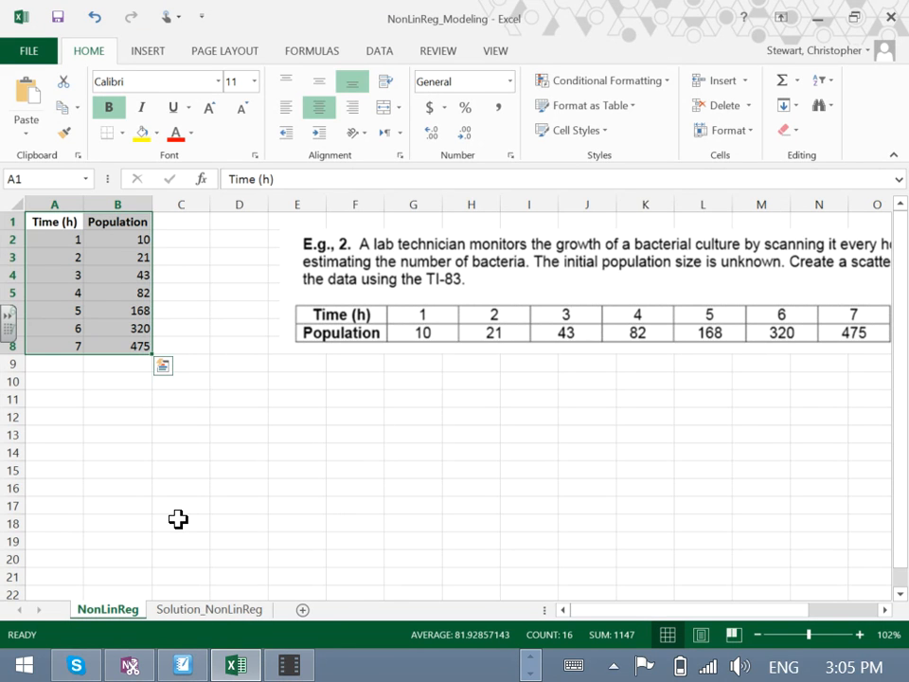
{"action": "mouse_move", "coordinate": [227, 136]}
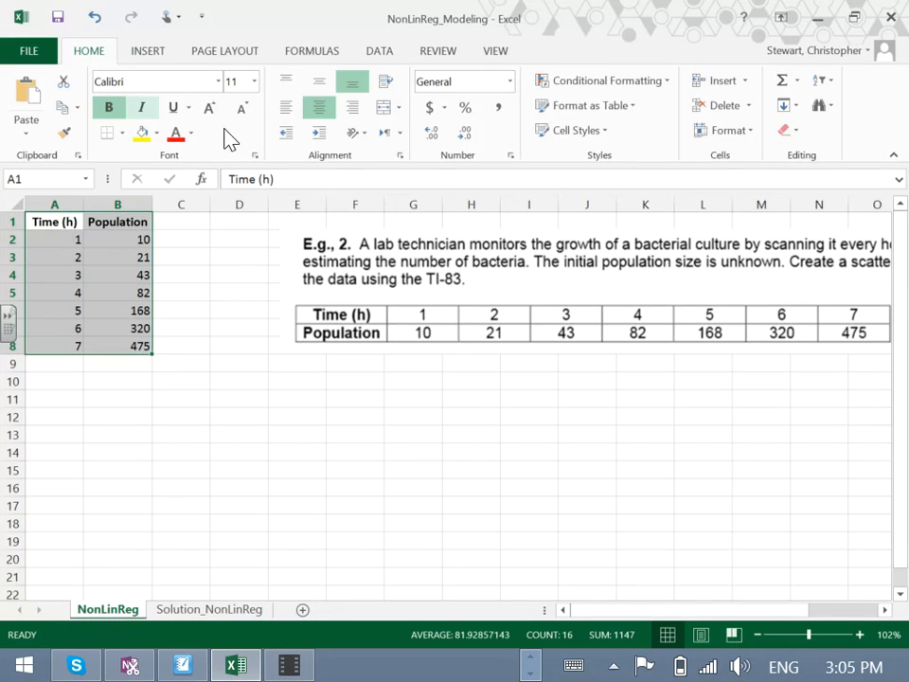
Insert a scatter chart titled Population from the selected A1:B8 data and select it.
{"action": "left_click", "coordinate": [147, 49]}
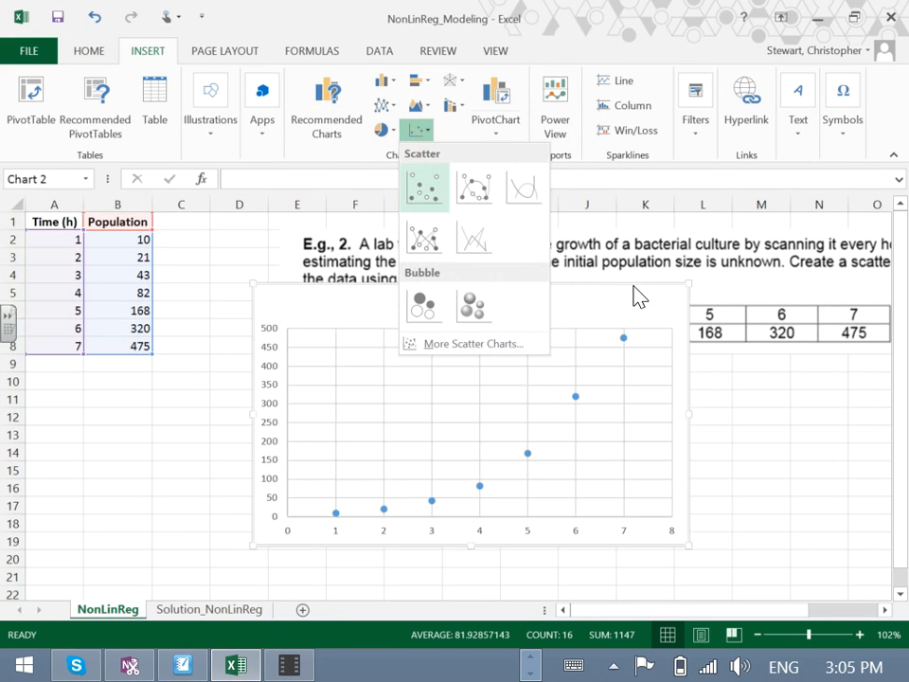
{"action": "left_click", "coordinate": [424, 187]}
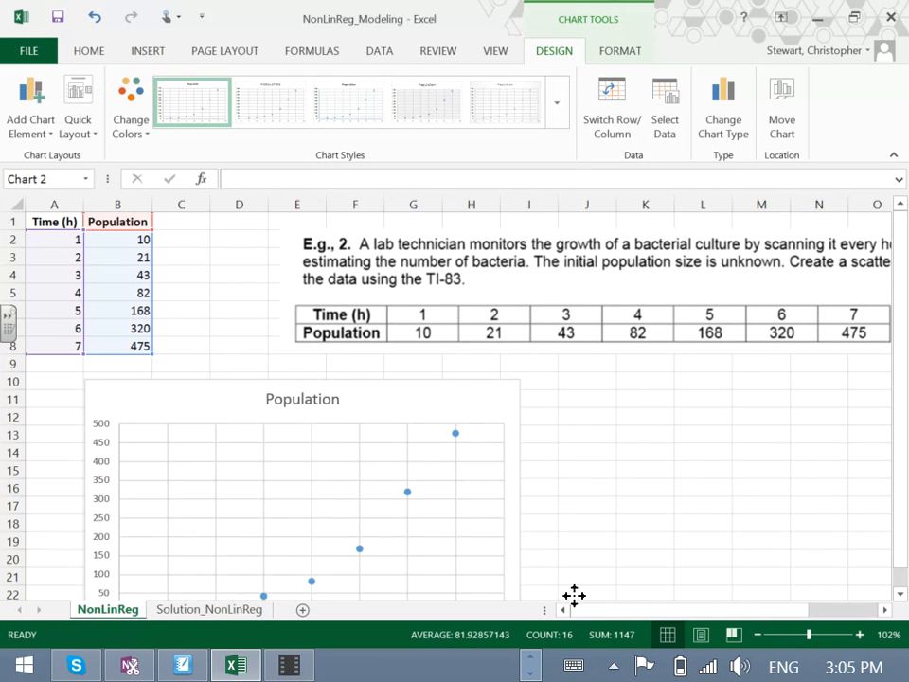
{"action": "left_click", "coordinate": [302, 492]}
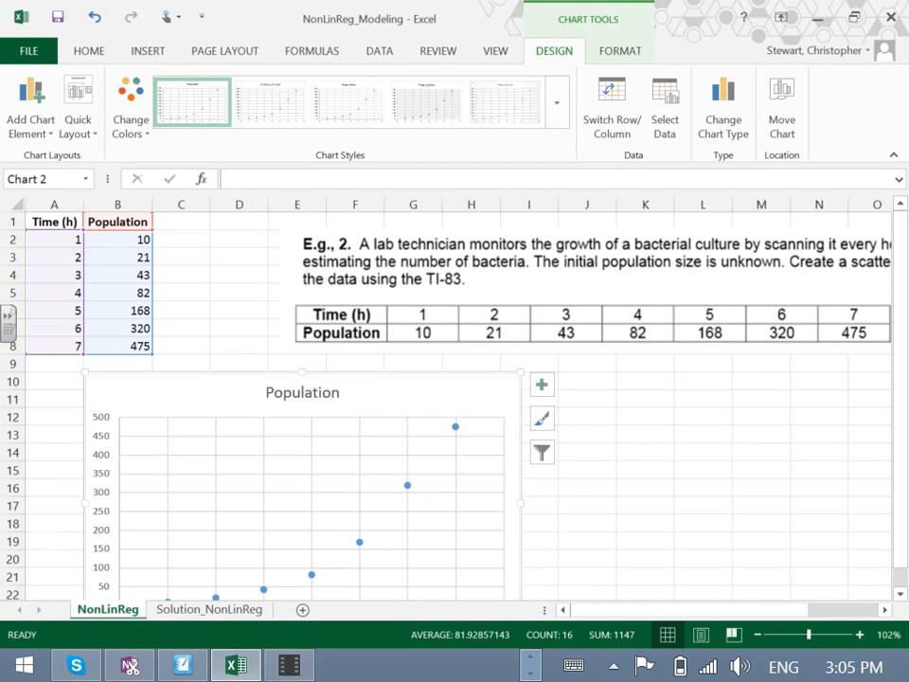
Add a linear trendline to the data points displaying its equation and R² value on the chart.
{"action": "right_click", "coordinate": [407, 491]}
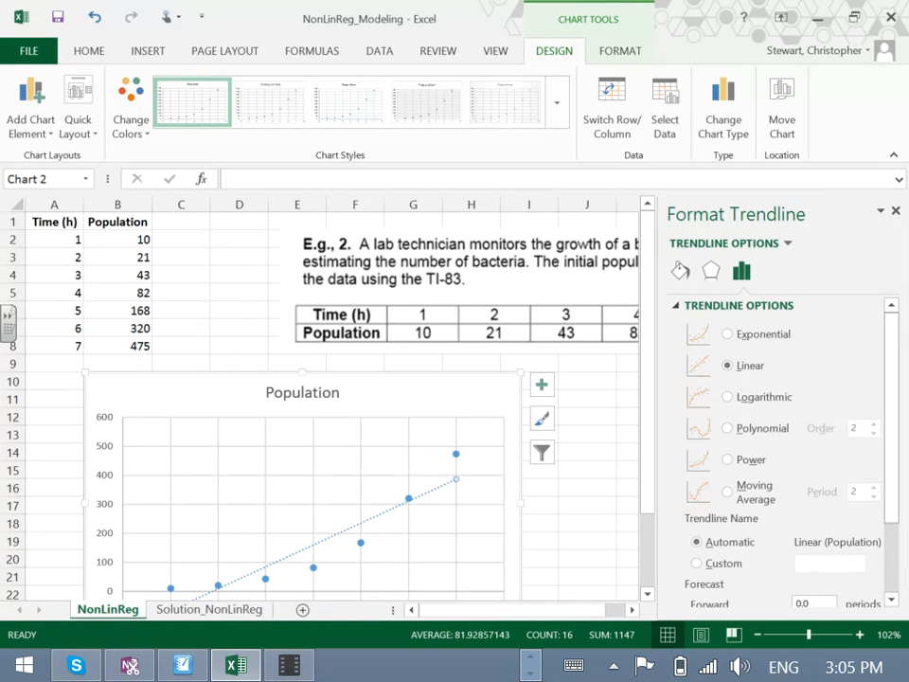
{"action": "scroll", "scroll_direction": "down", "scroll_amount": 3}
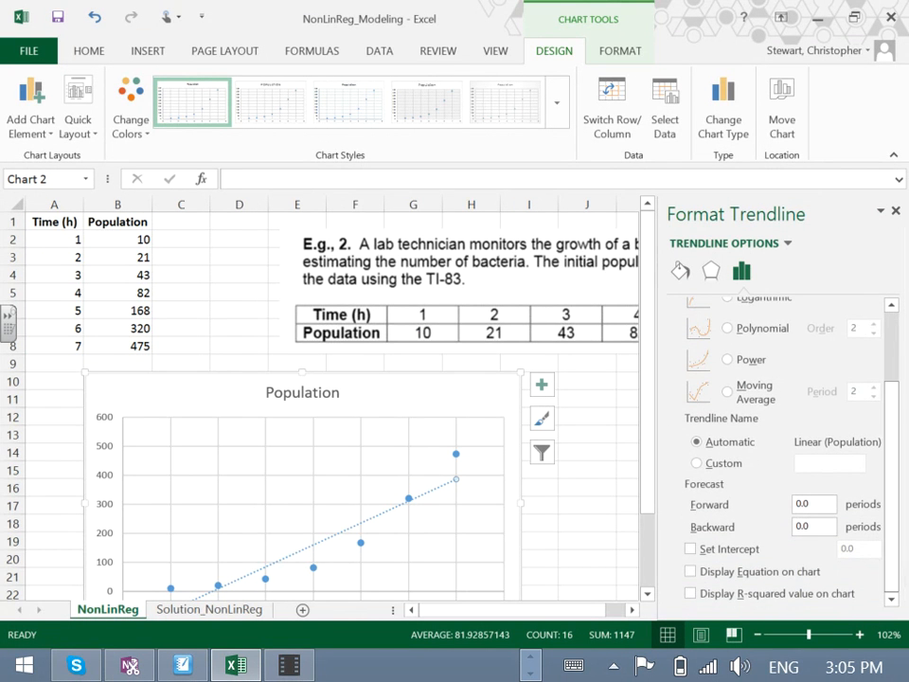
{"action": "left_click", "coordinate": [689, 572]}
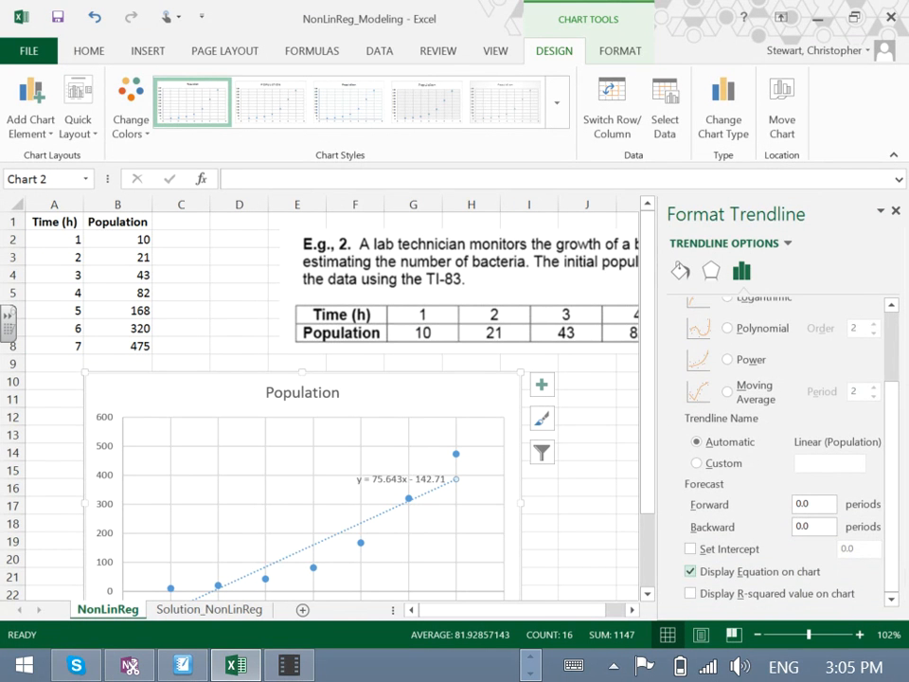
{"action": "left_click", "coordinate": [689, 572]}
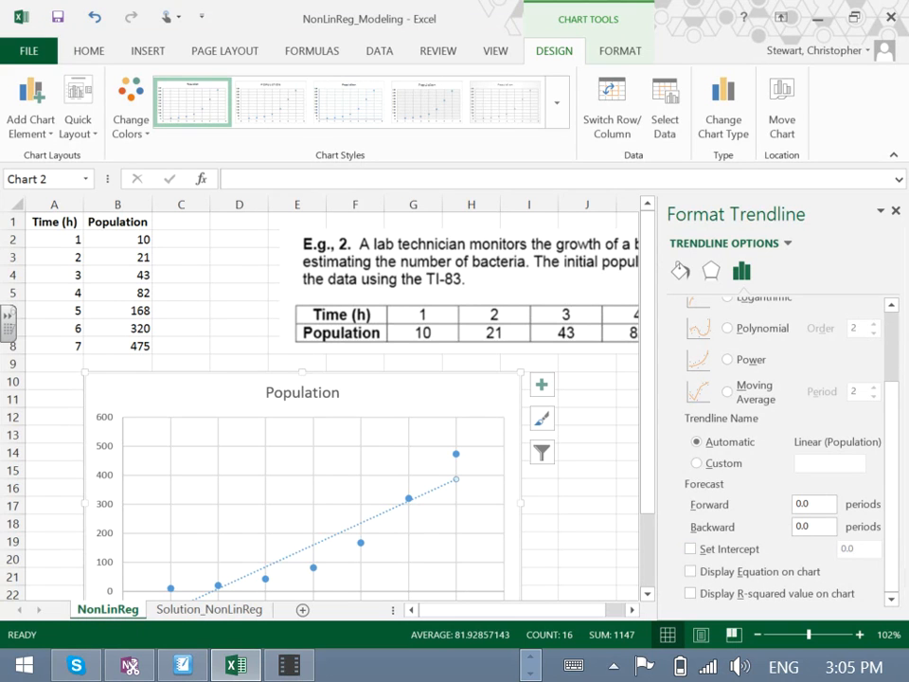
{"action": "left_click", "coordinate": [689, 572]}
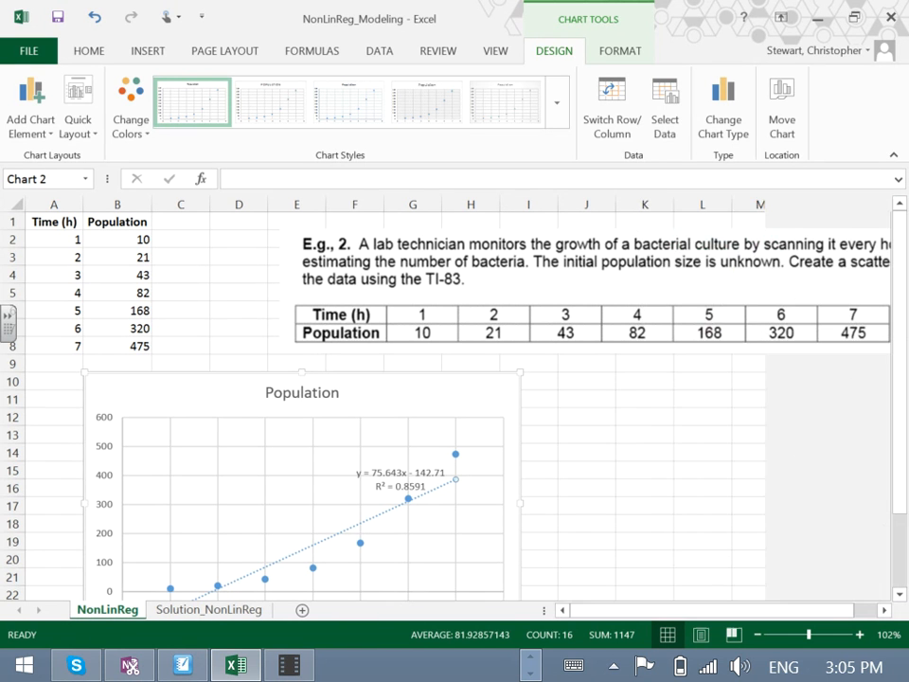
Increase the trendline equation and R² label font size to 14.
{"action": "scroll", "scroll_direction": "down", "scroll_amount": 3}
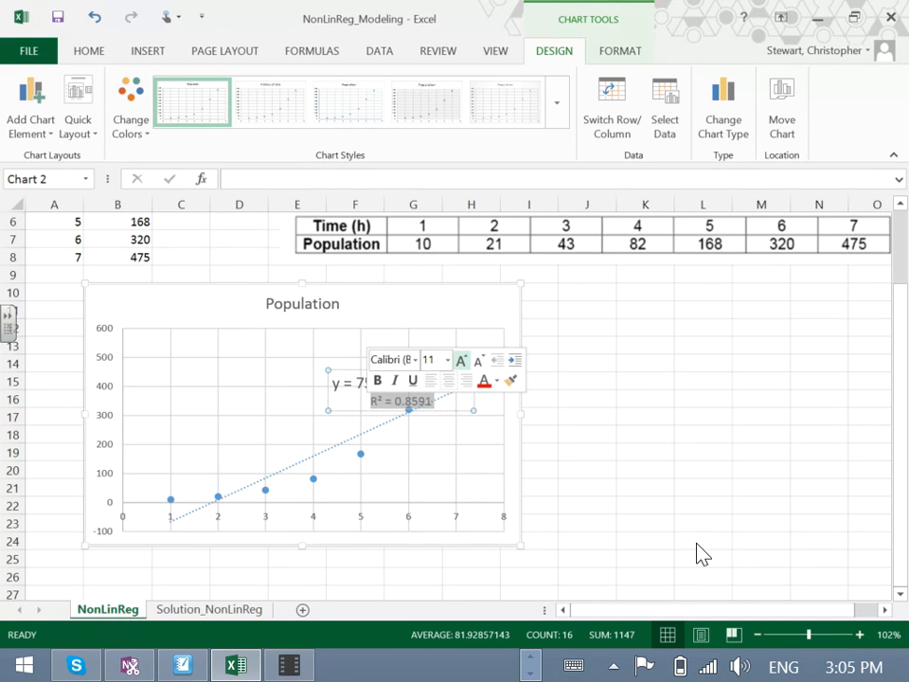
{"action": "left_click", "coordinate": [625, 390]}
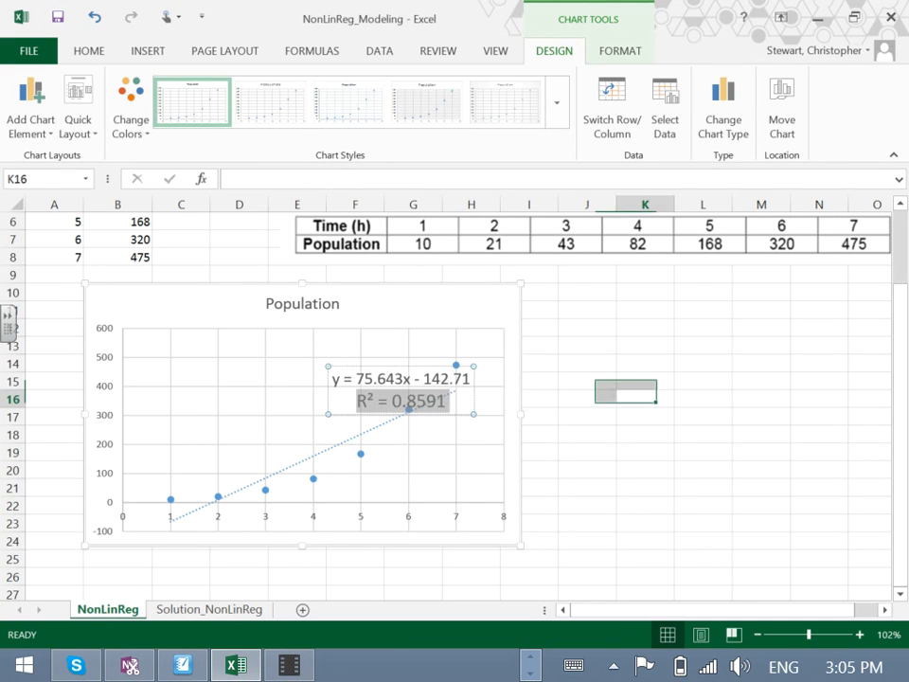
{"action": "left_click", "coordinate": [303, 455]}
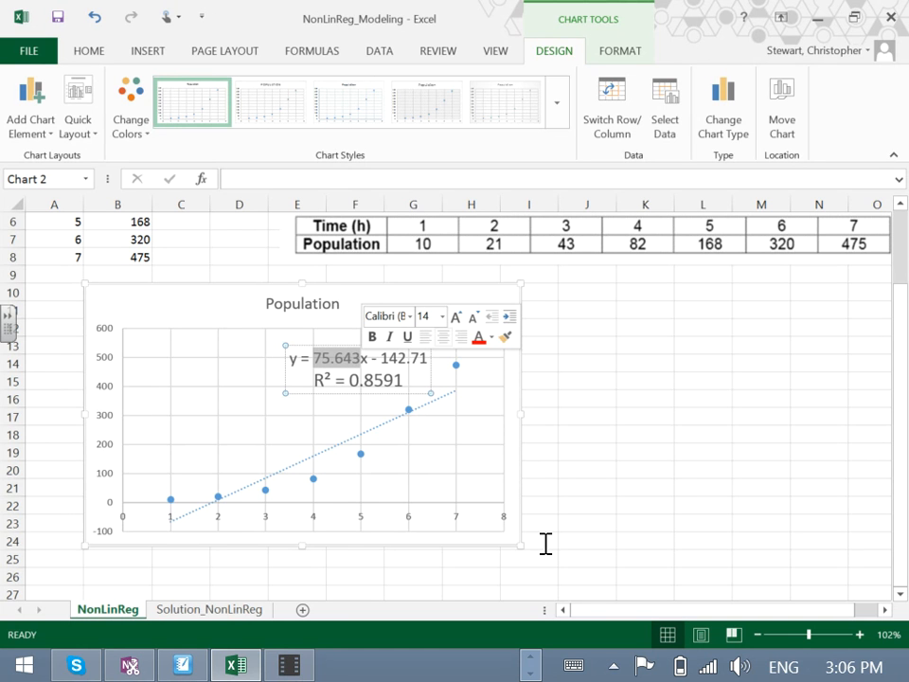
{"action": "mouse_move", "coordinate": [562, 541]}
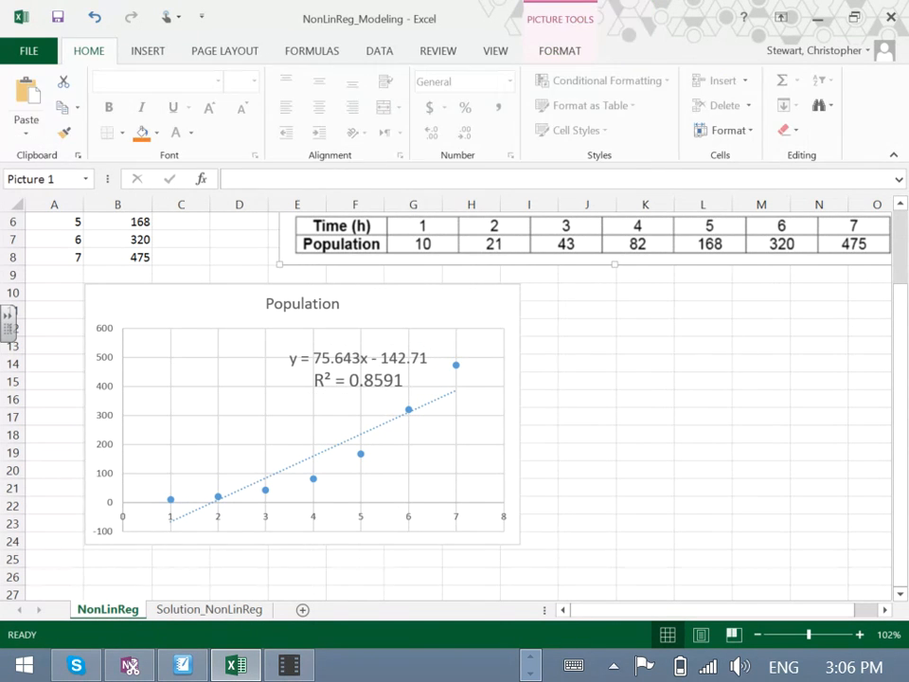
{"action": "scroll", "scroll_direction": "up", "scroll_amount": 3}
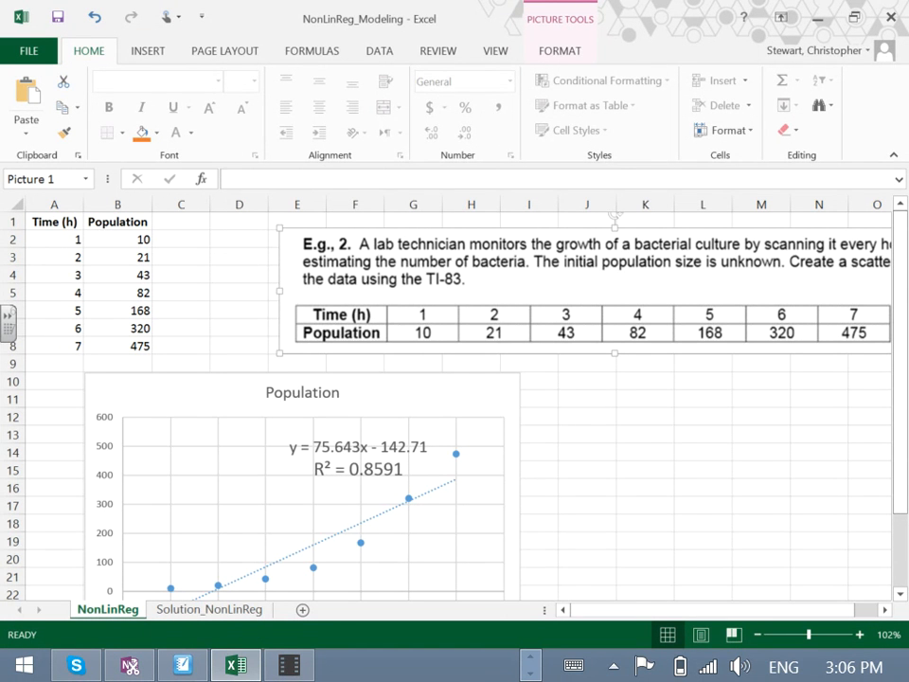
{"action": "scroll", "scroll_direction": "down", "scroll_amount": 3}
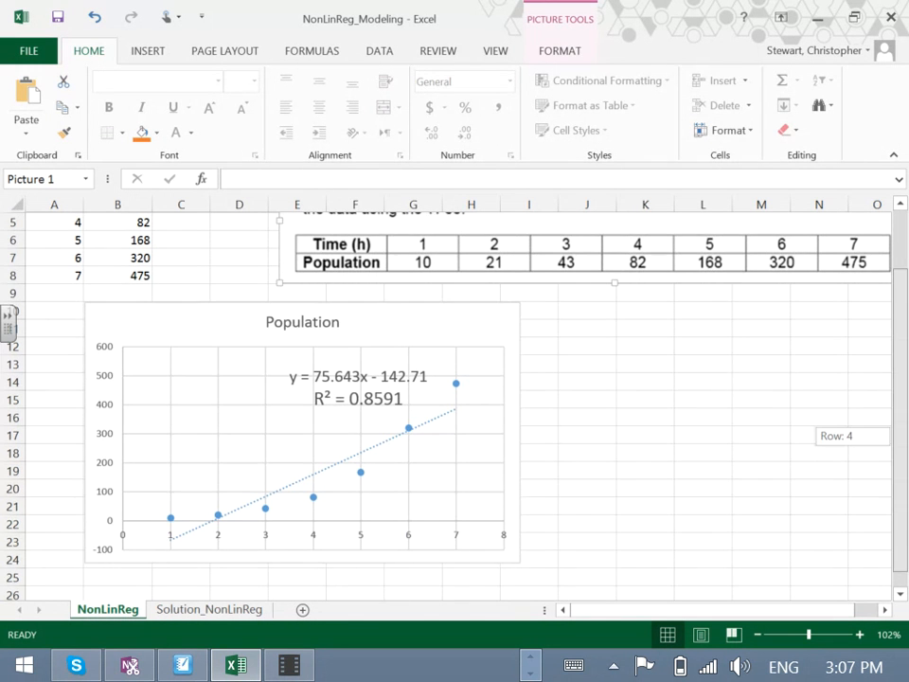
{"action": "scroll", "scroll_direction": "up", "scroll_amount": 3}
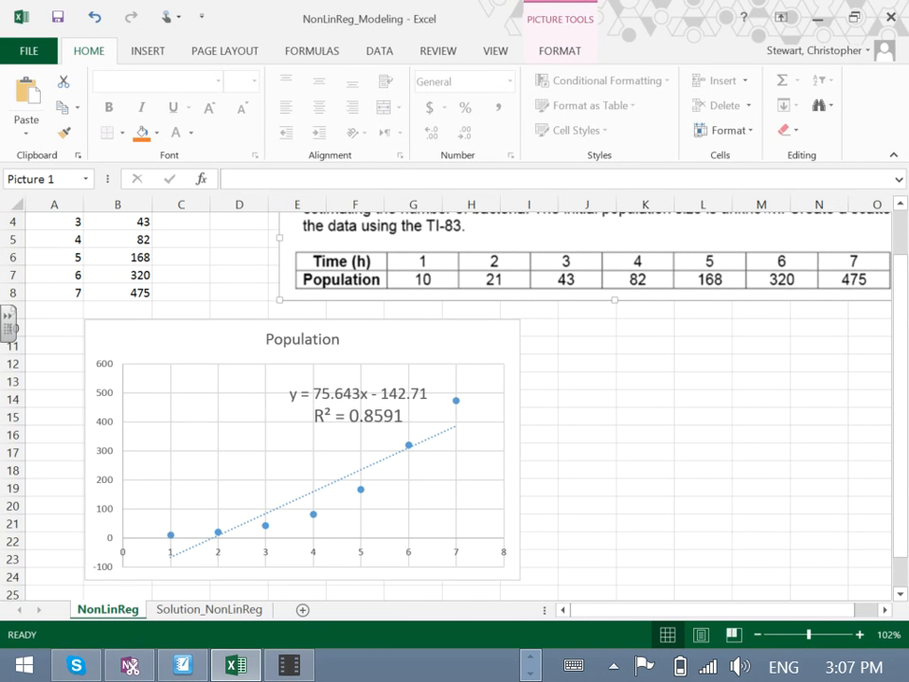
{"action": "scroll", "scroll_direction": "up", "scroll_amount": 3}
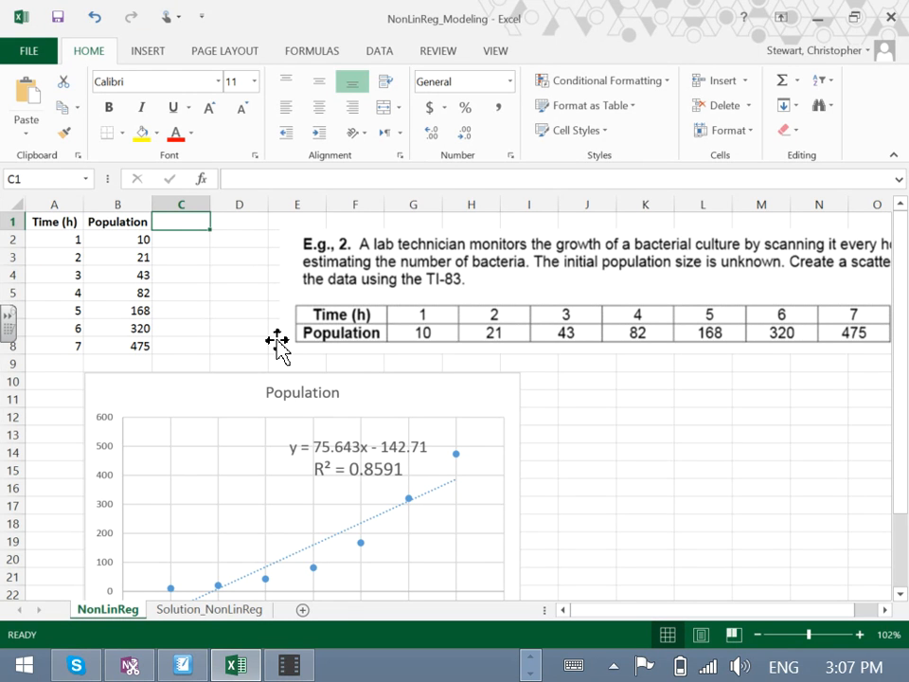
Enter the headings Predicted in C1 and Residuals in D1.
{"action": "type", "text": "Predicted"}
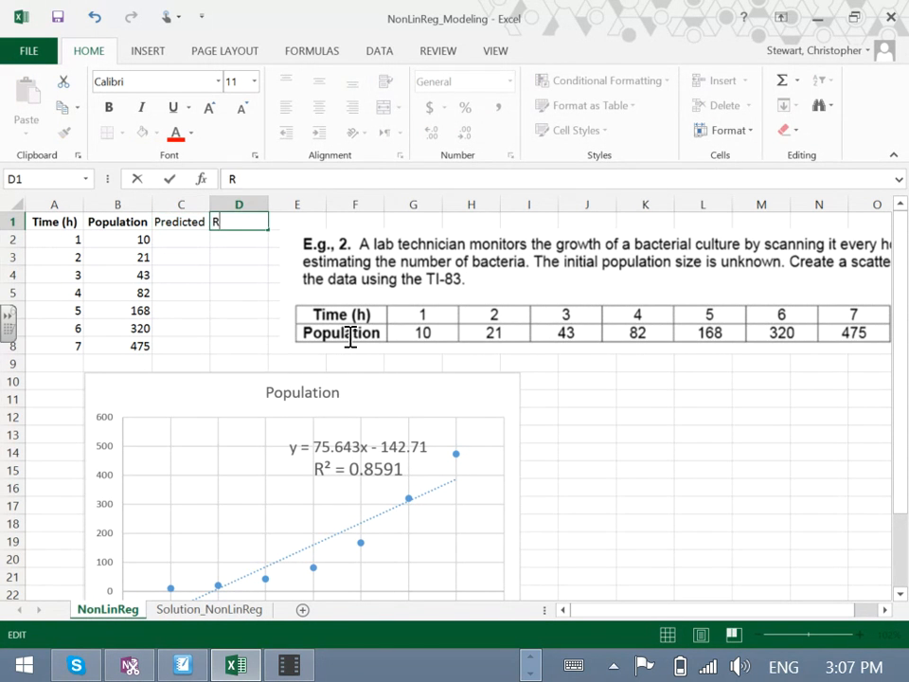
{"action": "type", "text": "esiduals"}
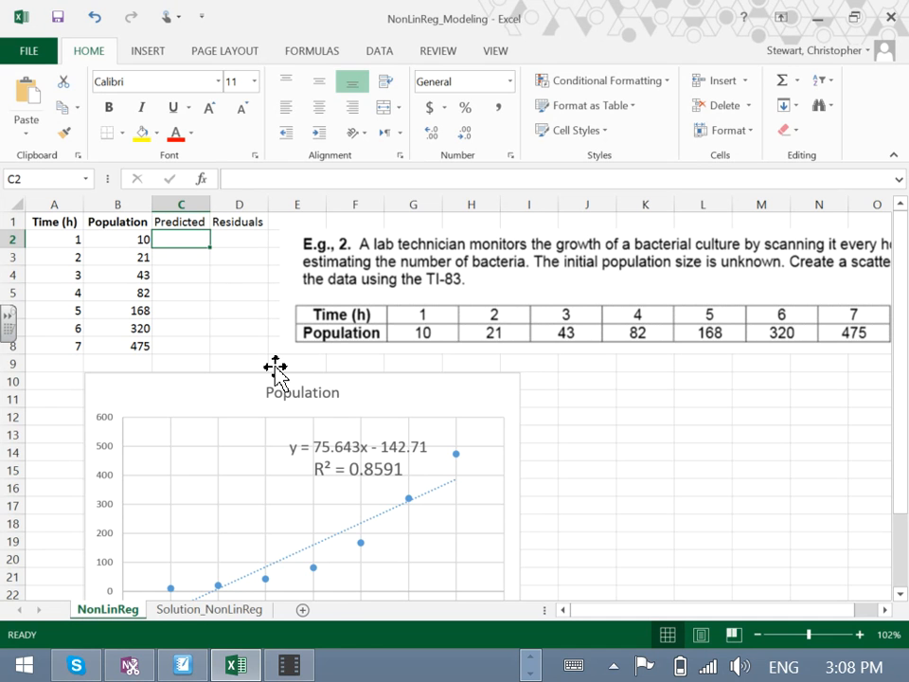
Enter the prediction formula =75.643*A2-142.71 in cell C2.
{"action": "type", "text": "="}
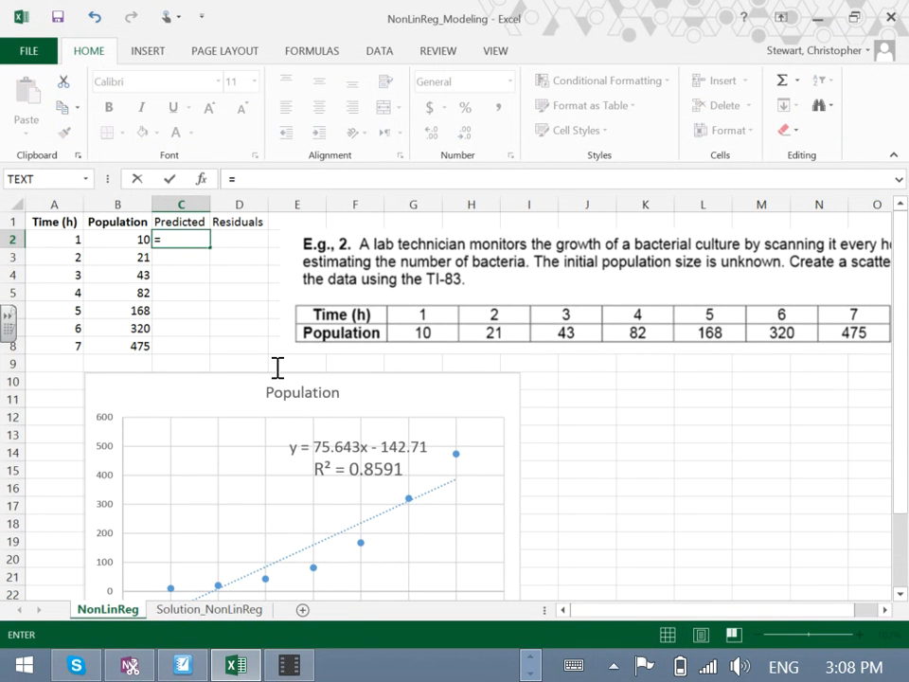
{"action": "type", "text": "75."}
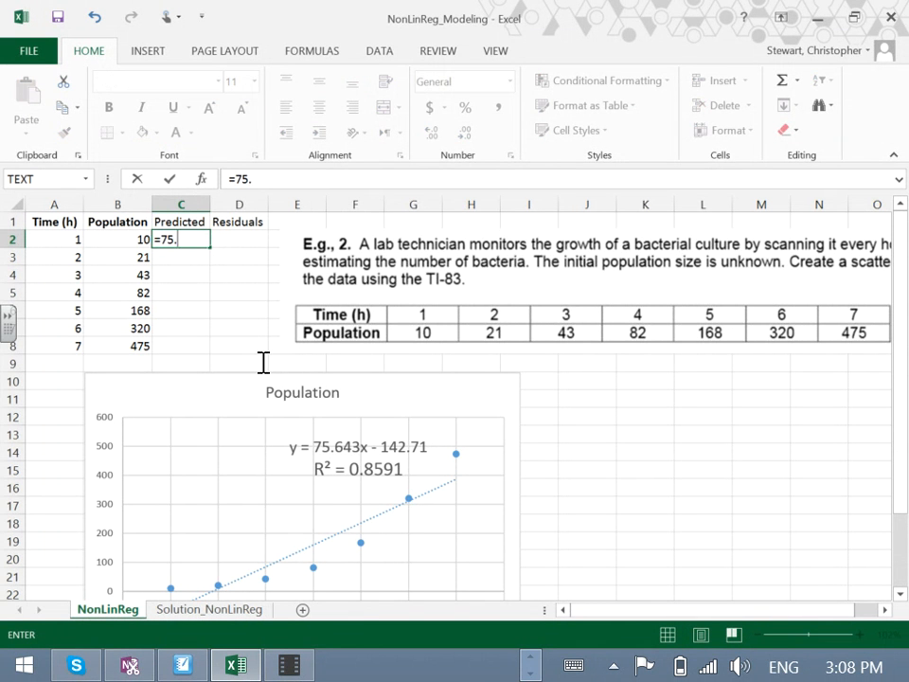
{"action": "type", "text": "643*A2"}
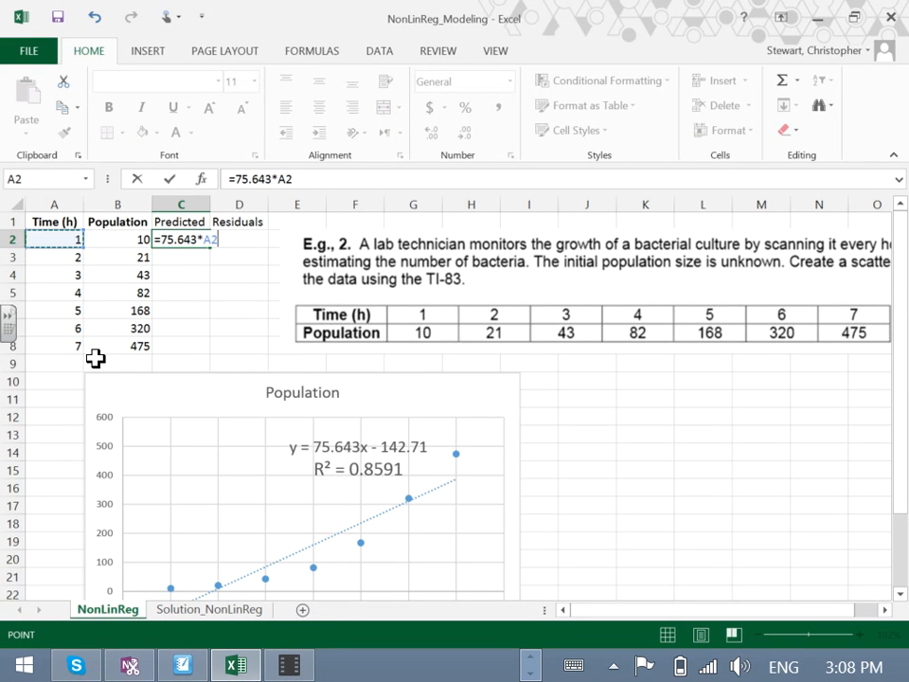
{"action": "mouse_move", "coordinate": [253, 383]}
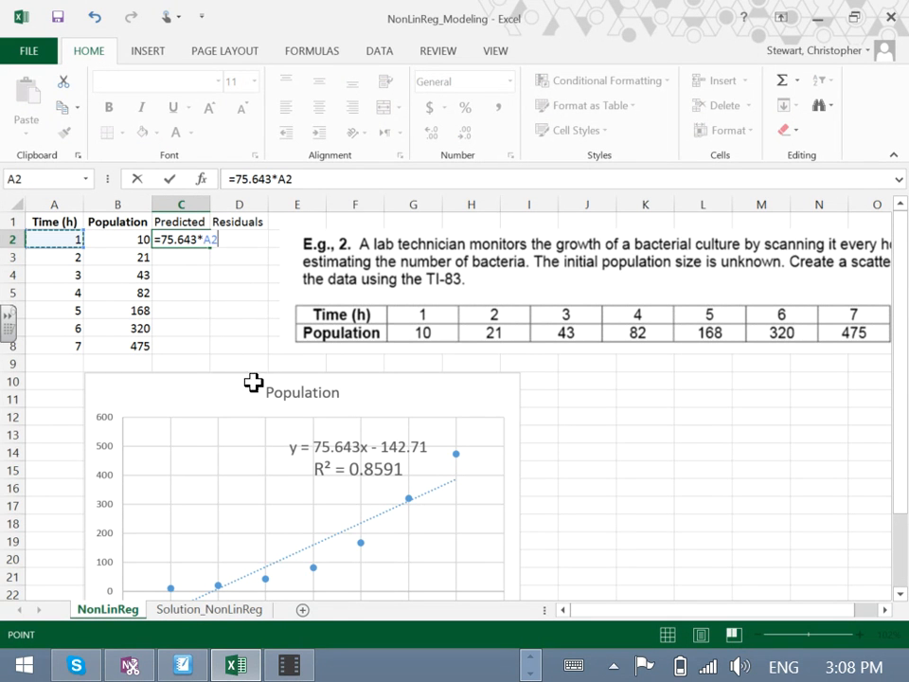
{"action": "type", "text": "-"}
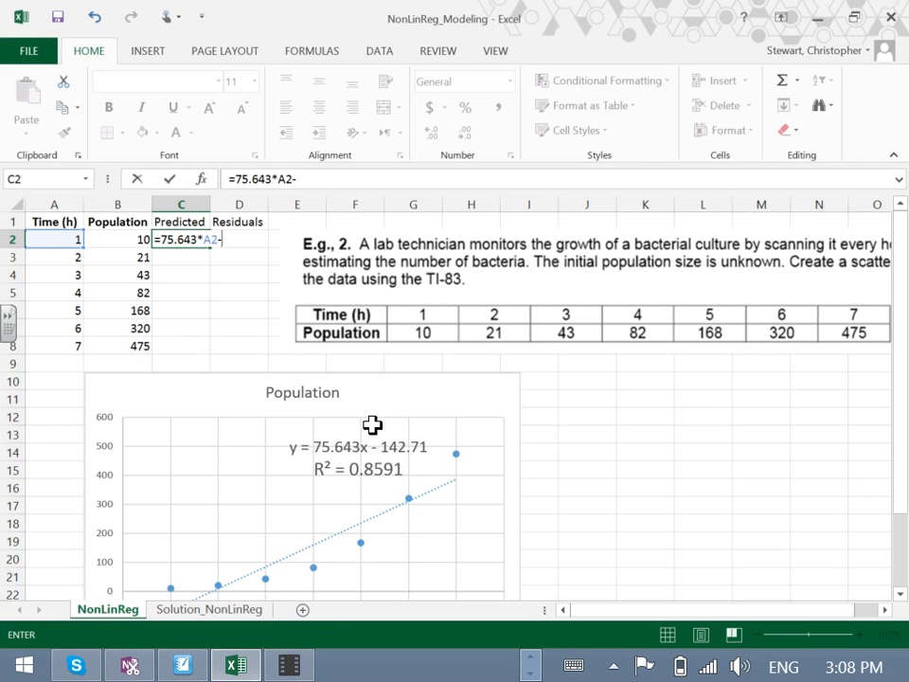
{"action": "type", "text": "142"}
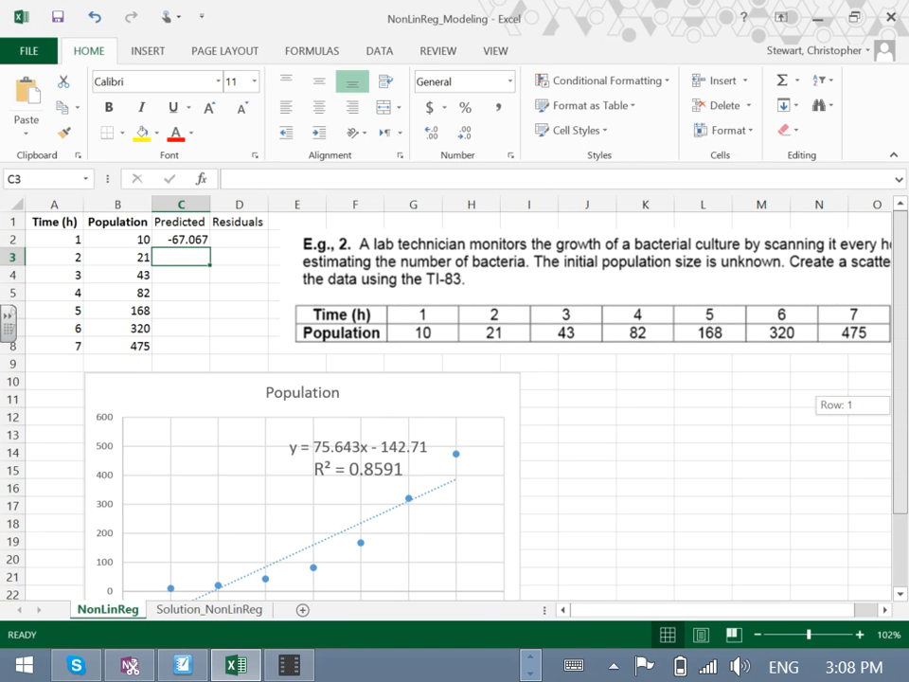
{"action": "scroll", "scroll_direction": "down", "scroll_amount": 3}
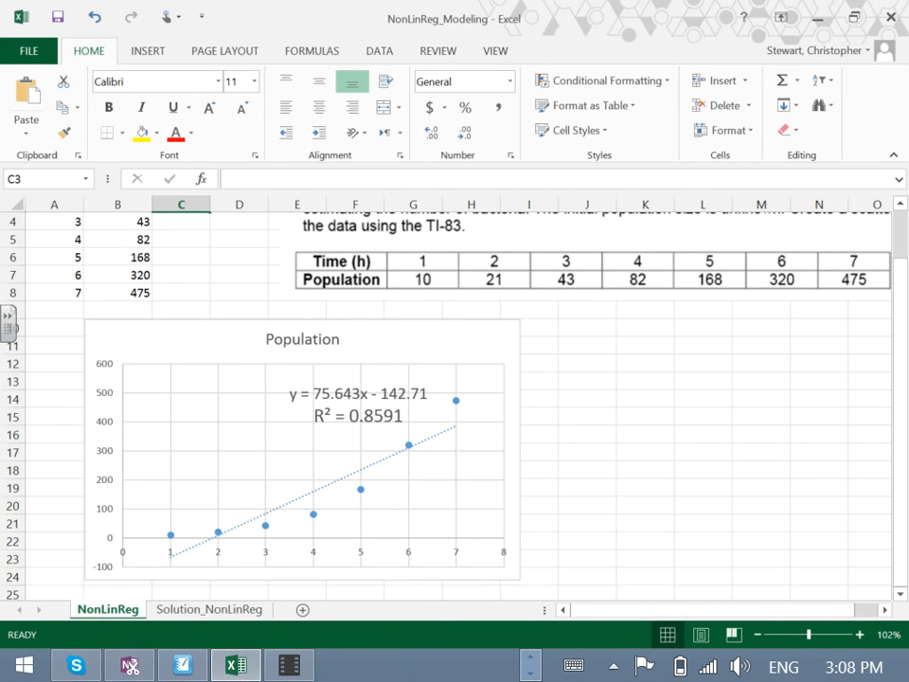
{"action": "scroll", "scroll_direction": "up", "scroll_amount": 3}
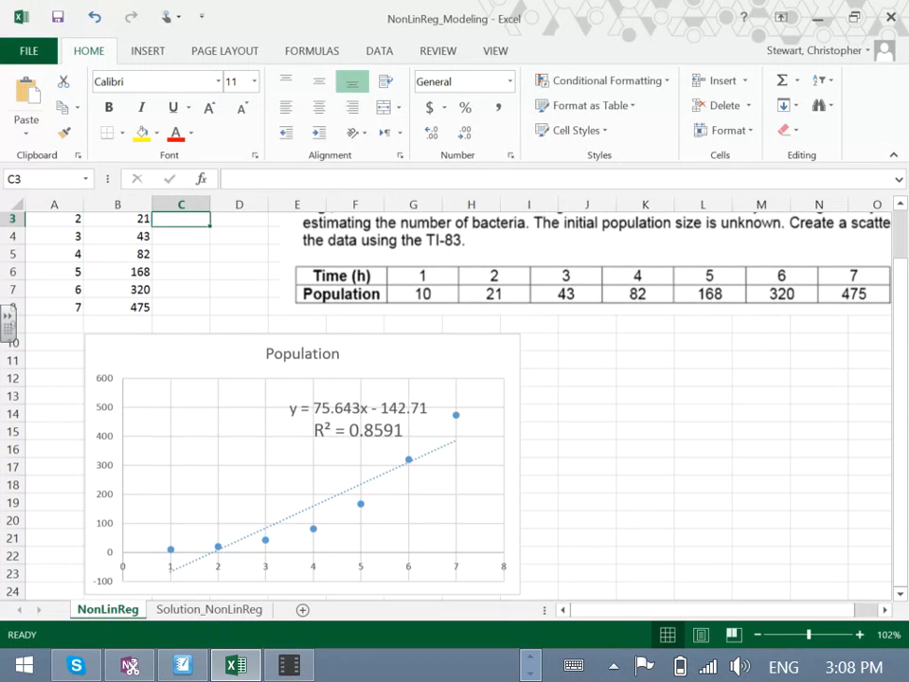
{"action": "scroll", "scroll_direction": "up", "scroll_amount": 3}
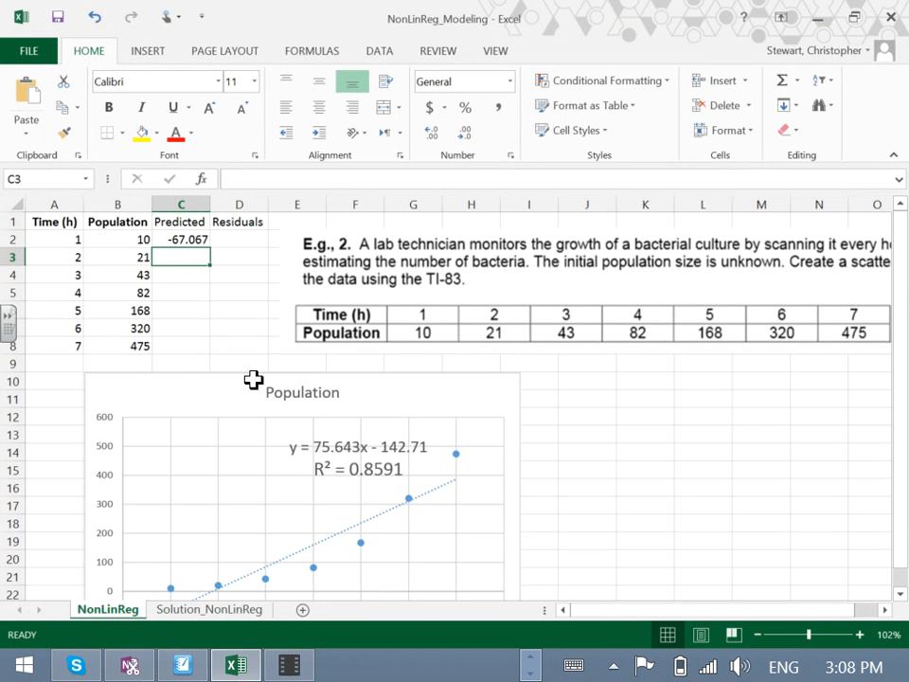
Fill the prediction formula from C2 down to C8 and verify the copied formulas.
{"action": "left_click", "coordinate": [180, 239]}
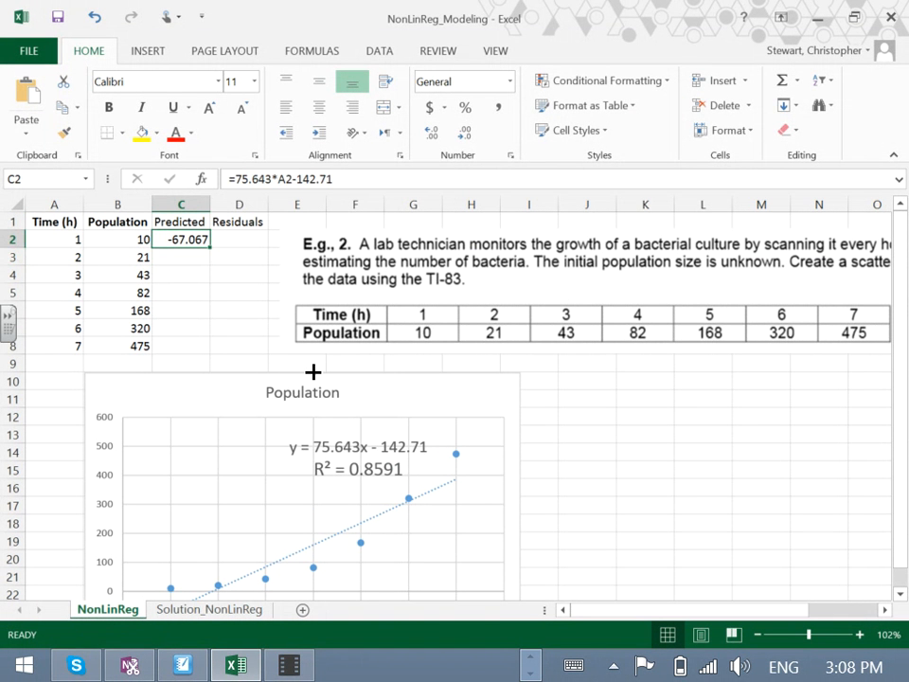
{"action": "left_click_drag", "start_coordinate": [180, 239], "coordinate": [180, 345]}
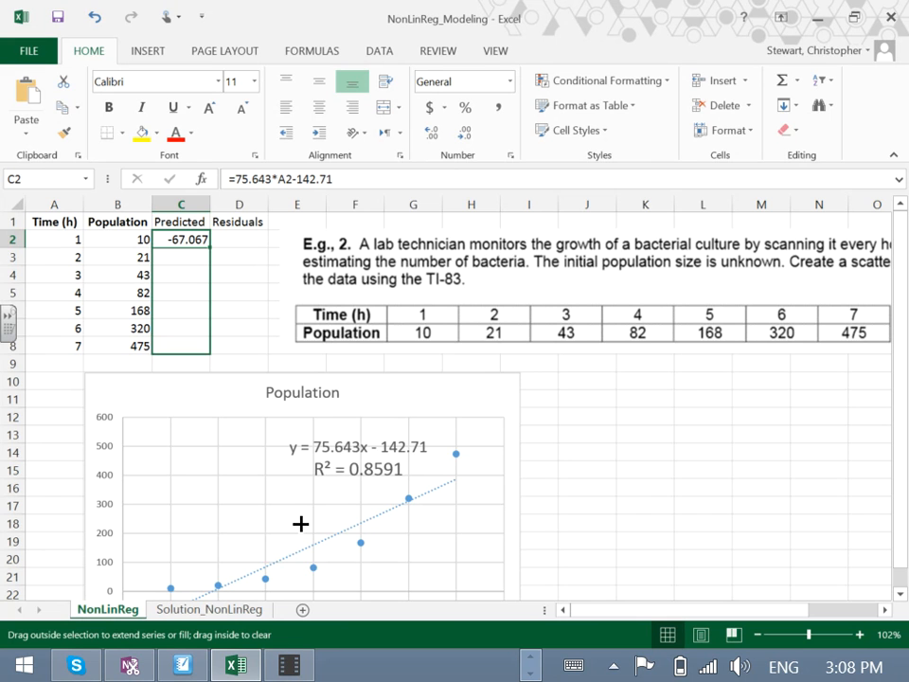
{"action": "left_click_drag", "start_coordinate": [182, 239], "coordinate": [182, 346]}
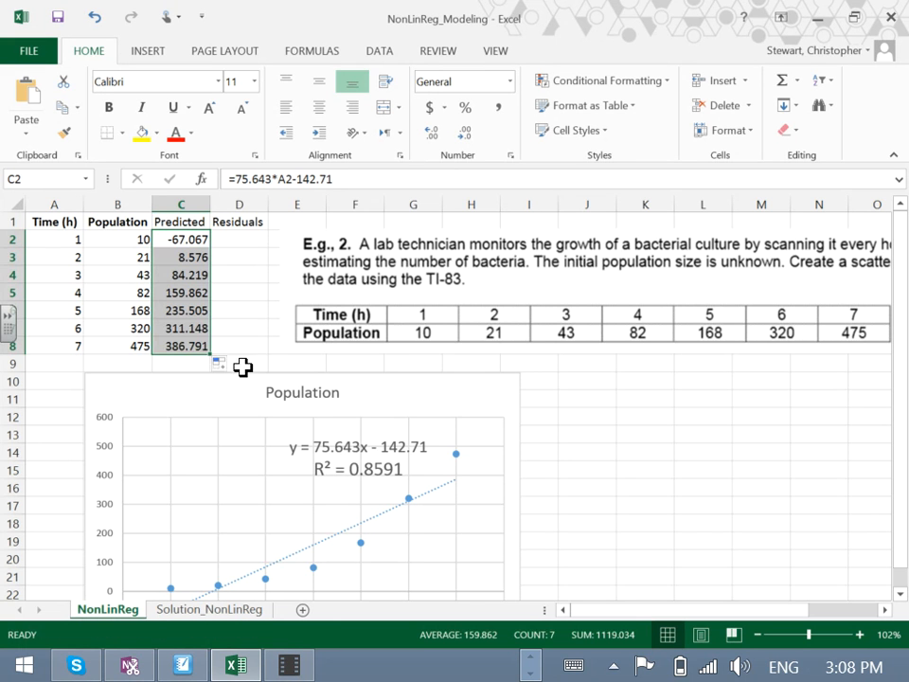
{"action": "left_click", "coordinate": [180, 257]}
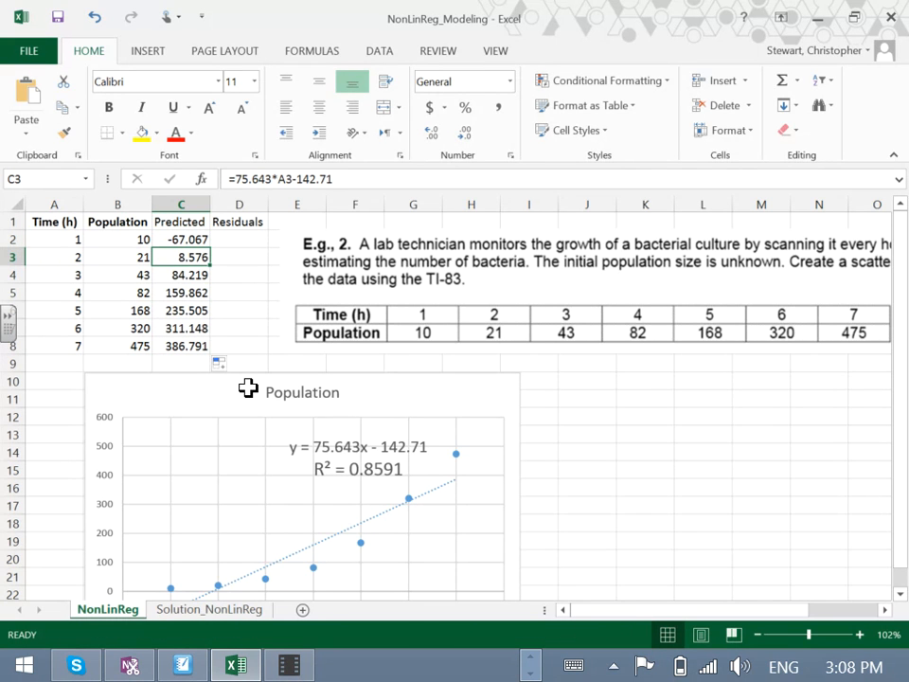
{"action": "left_click", "coordinate": [180, 275]}
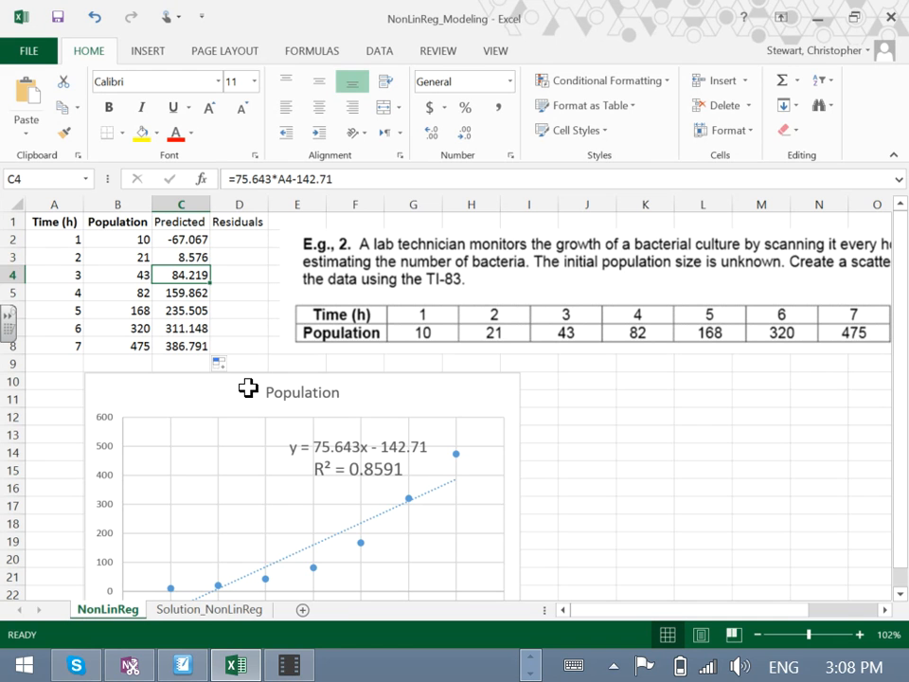
{"action": "left_click", "coordinate": [180, 311]}
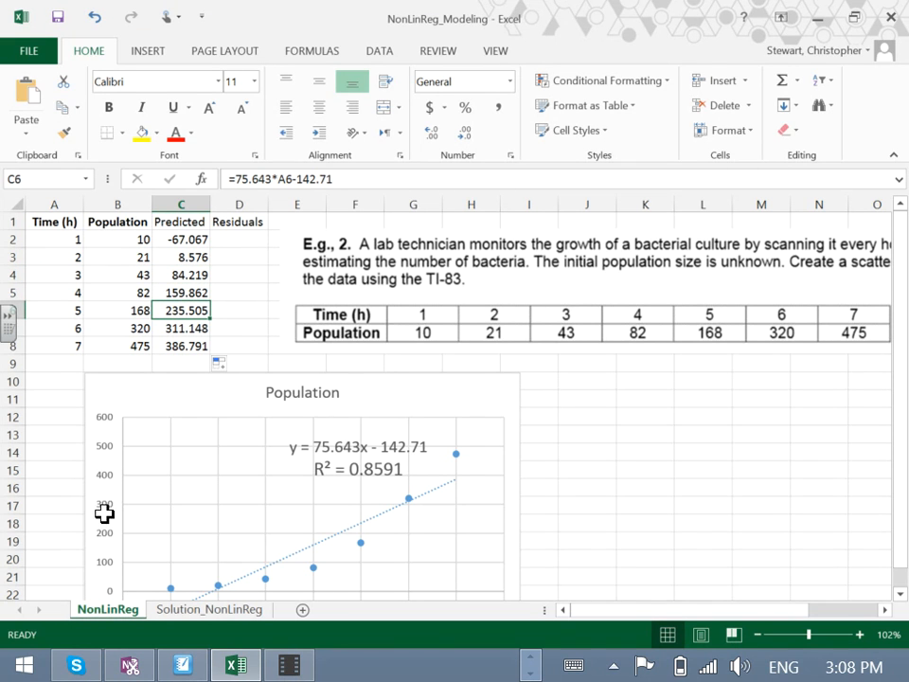
{"action": "mouse_move", "coordinate": [307, 519]}
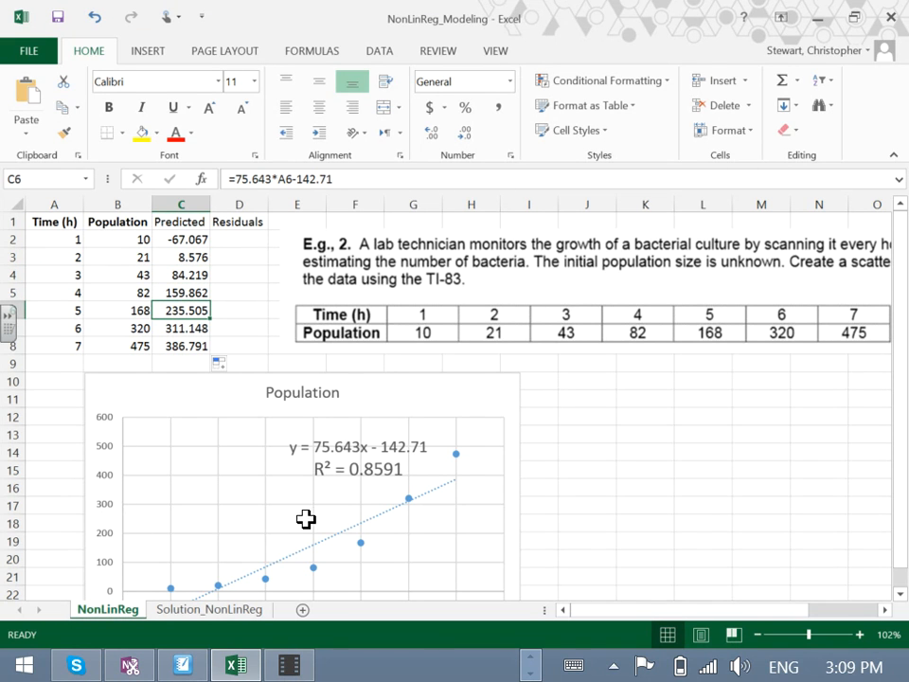
{"action": "mouse_move", "coordinate": [282, 407]}
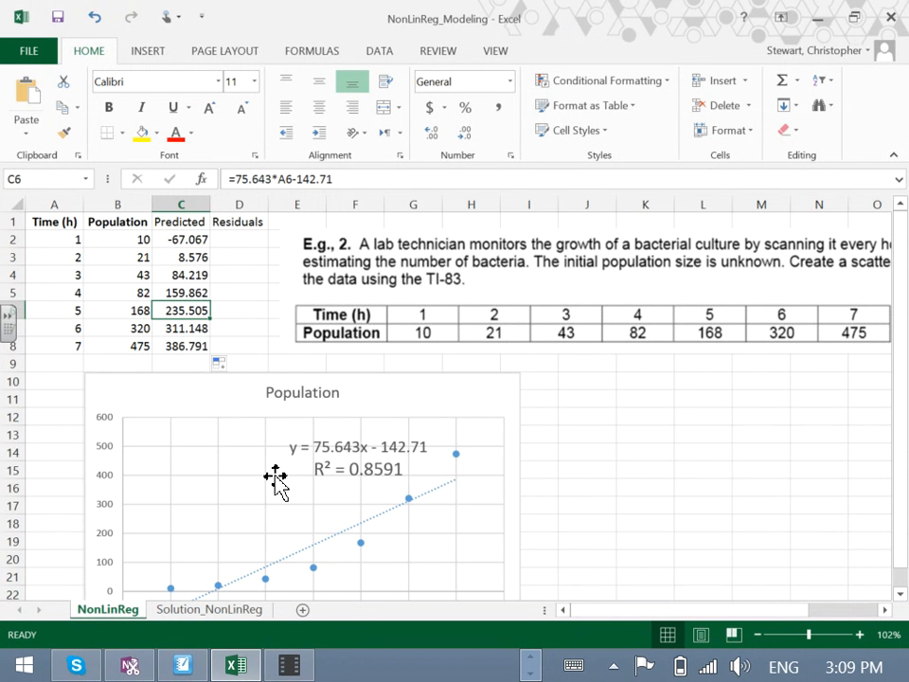
{"action": "mouse_move", "coordinate": [275, 483]}
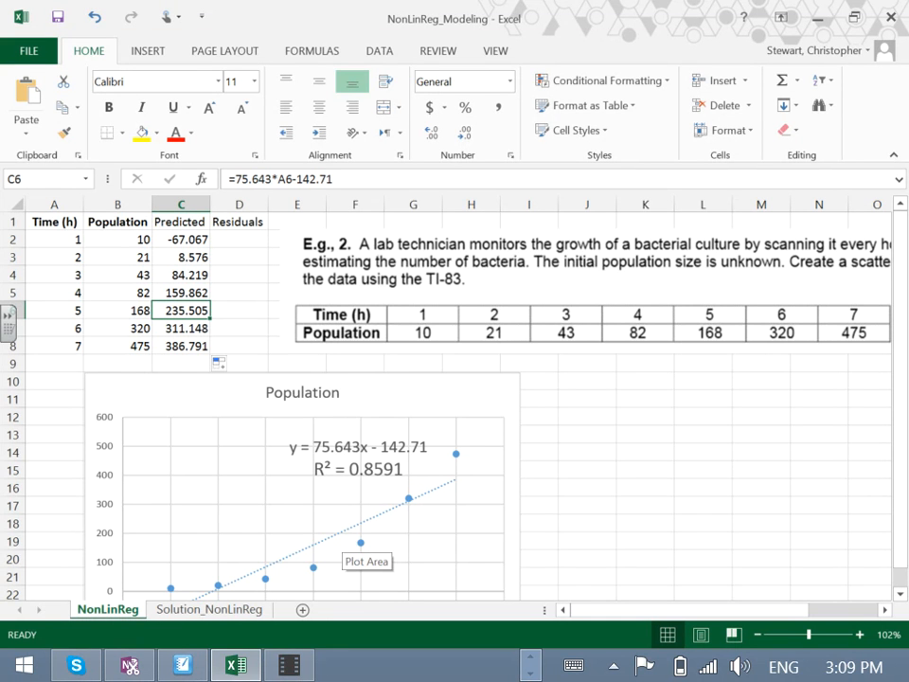
{"action": "mouse_move", "coordinate": [344, 377]}
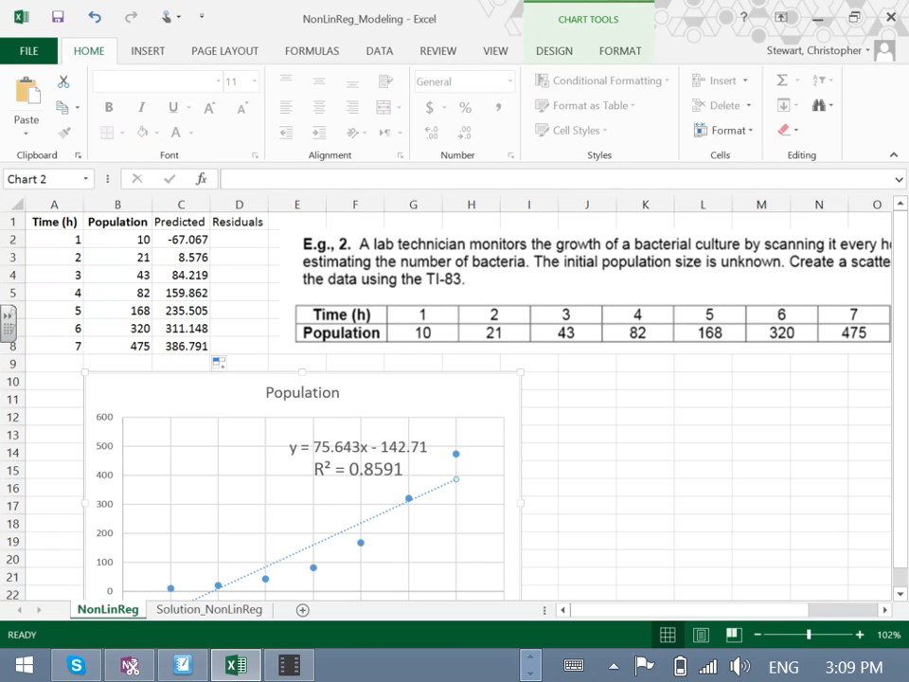
{"action": "mouse_move", "coordinate": [337, 350]}
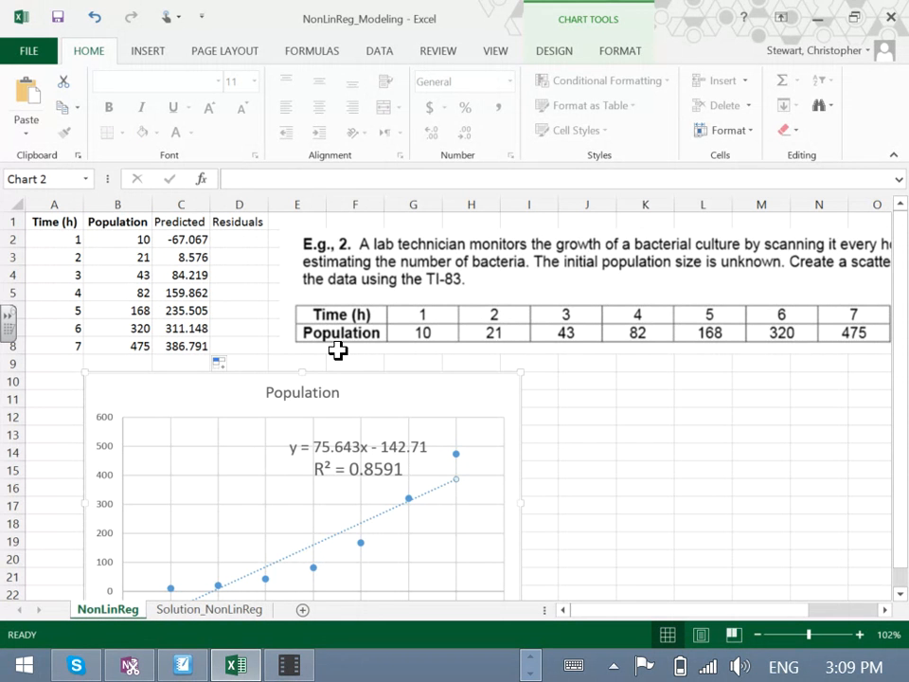
{"action": "left_click", "coordinate": [238, 238]}
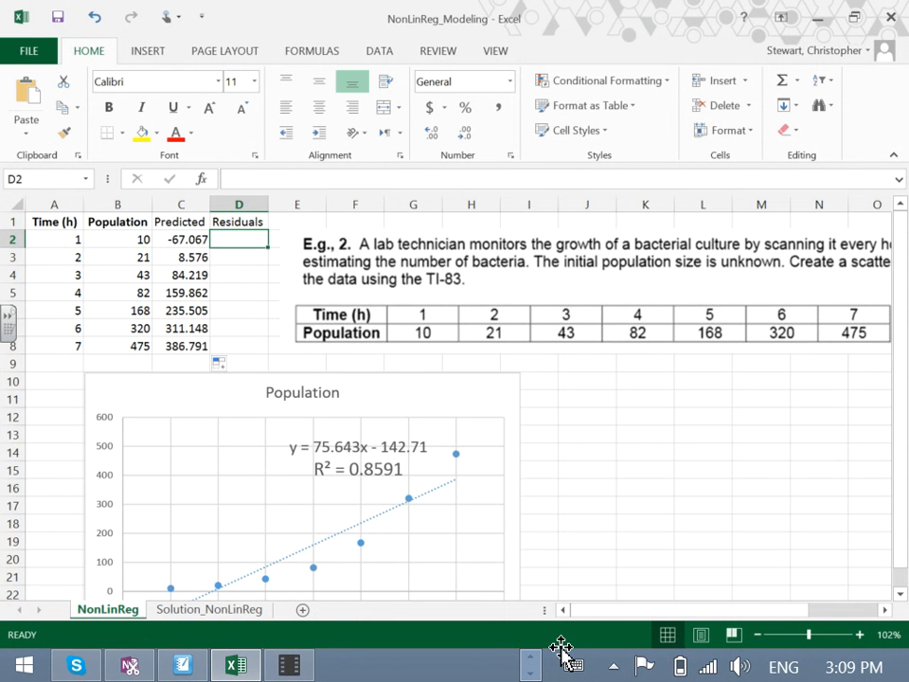
Enter the residual formula =B8-C8 in D8 giving 88.209, and clear the mistaken entry in D2.
{"action": "type", "text": "="}
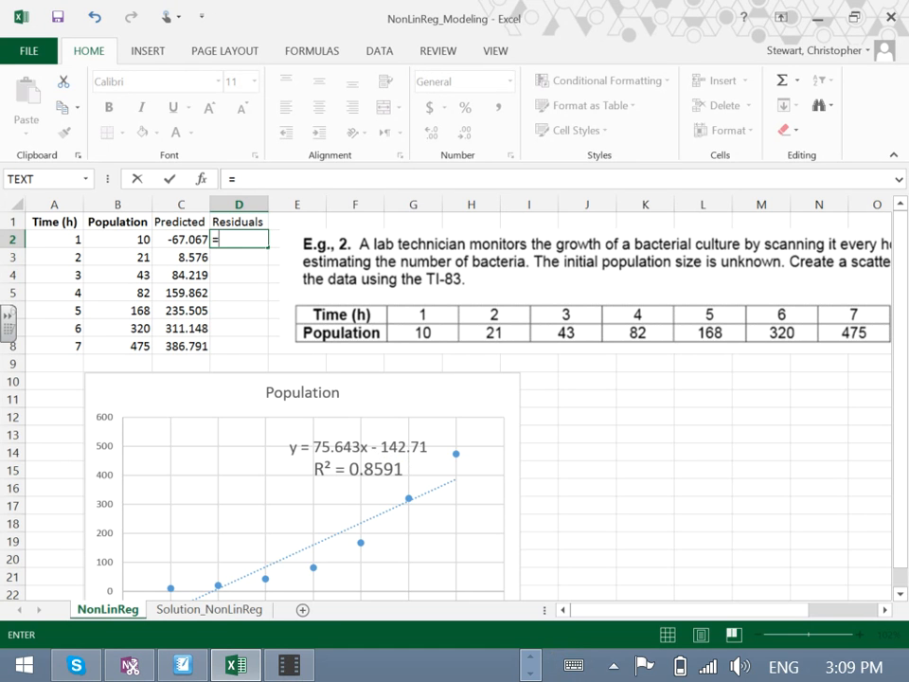
{"action": "mouse_move", "coordinate": [456, 454]}
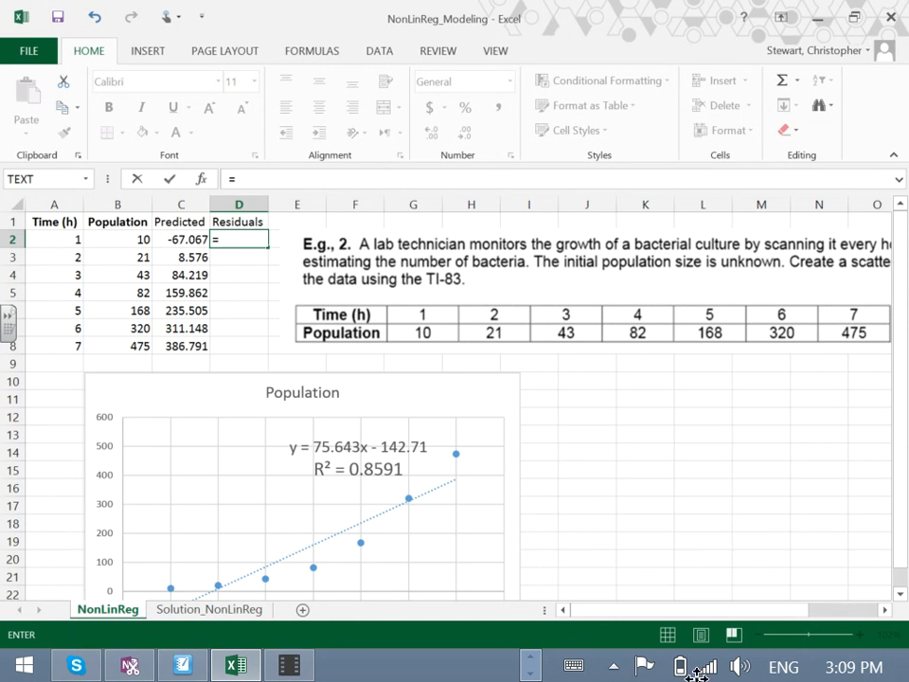
{"action": "mouse_move", "coordinate": [354, 523]}
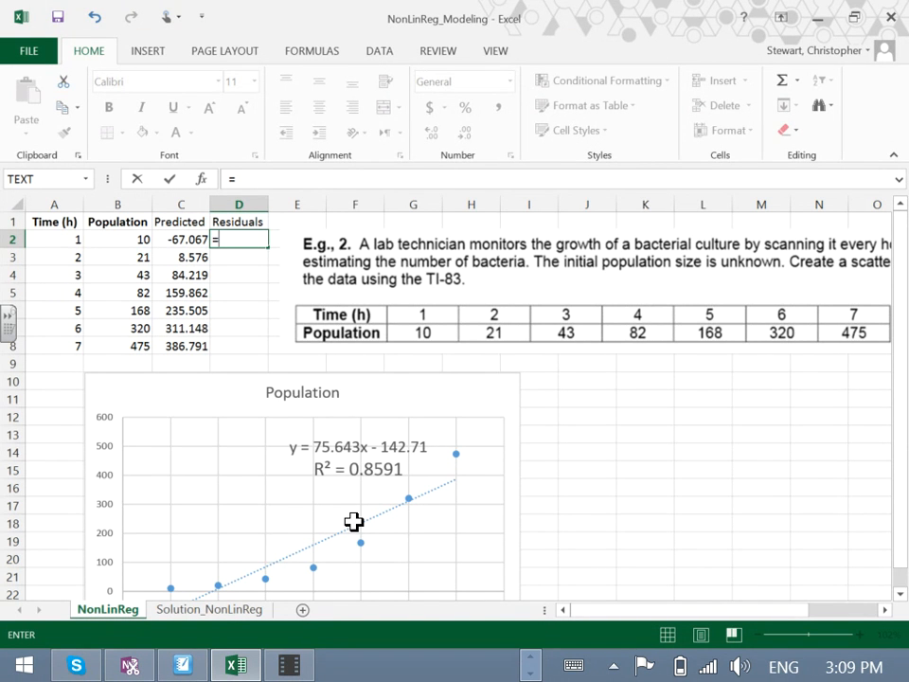
{"action": "left_click", "coordinate": [239, 345]}
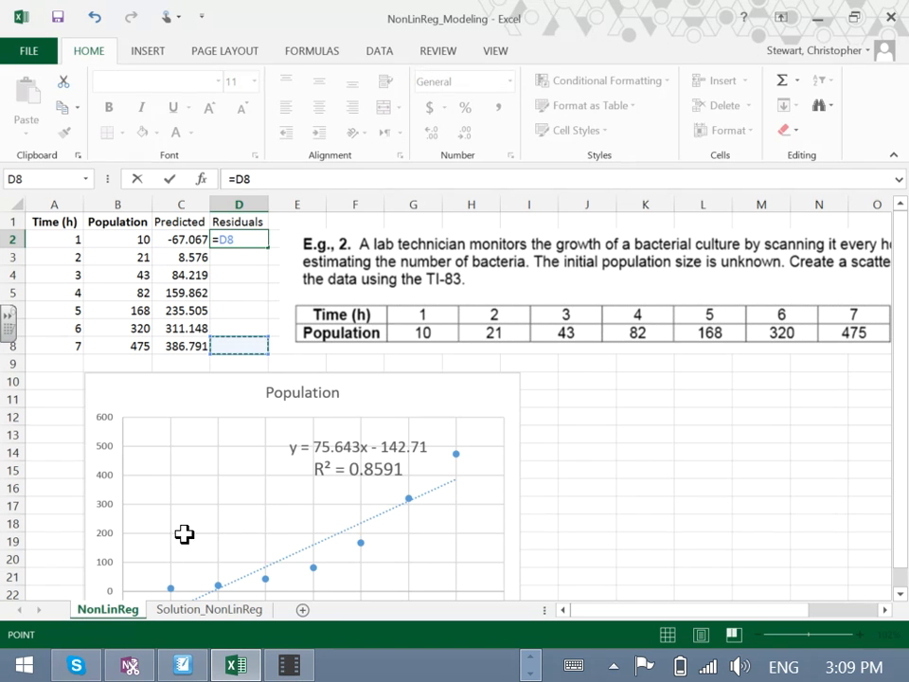
{"action": "left_click", "coordinate": [117, 345]}
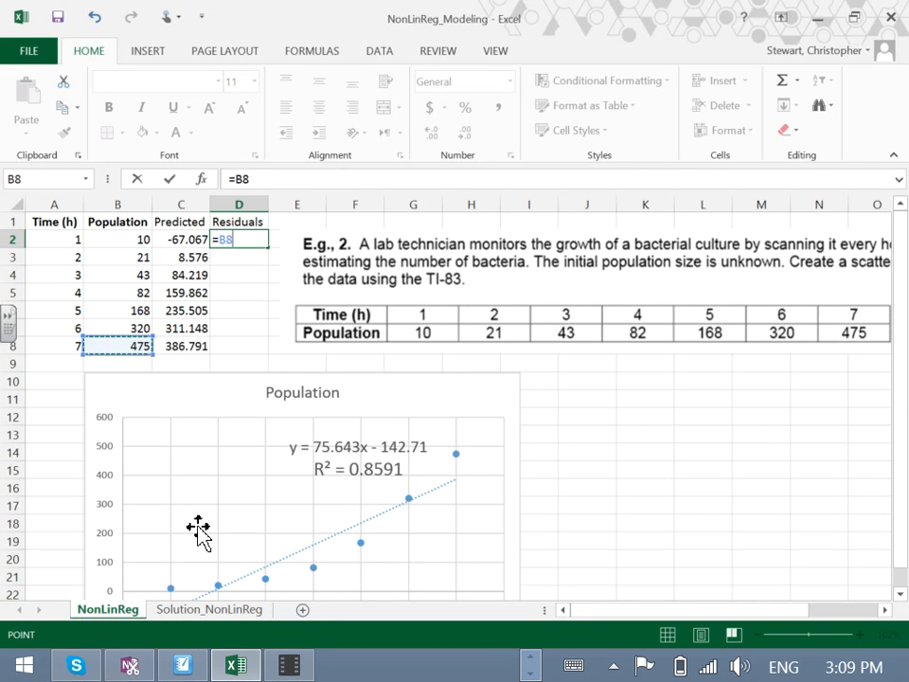
{"action": "type", "text": "-"}
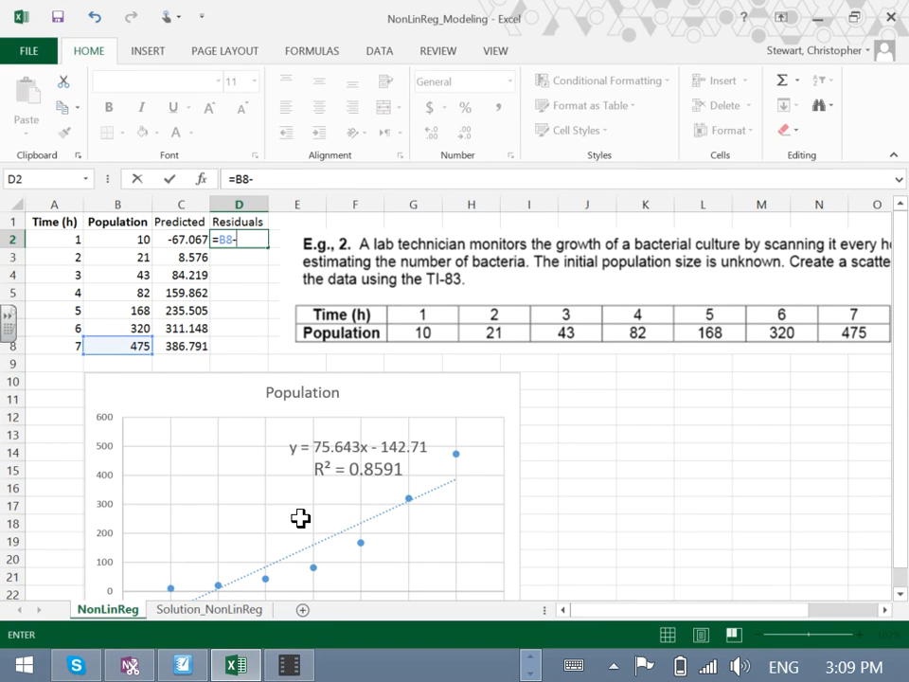
{"action": "key", "text": "Return"}
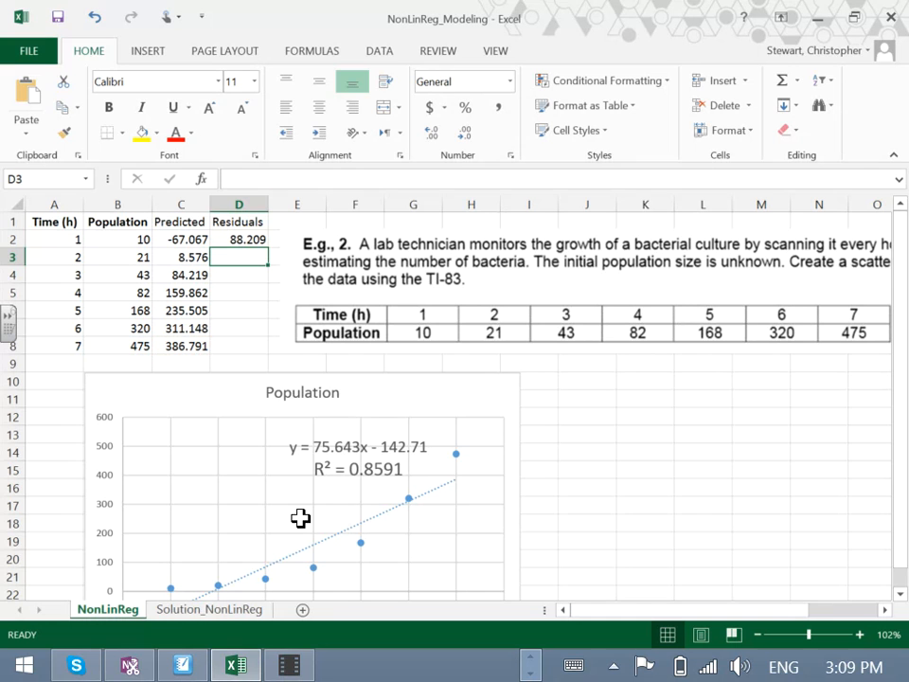
{"action": "mouse_move", "coordinate": [360, 386]}
{"action": "type", "text": "="}
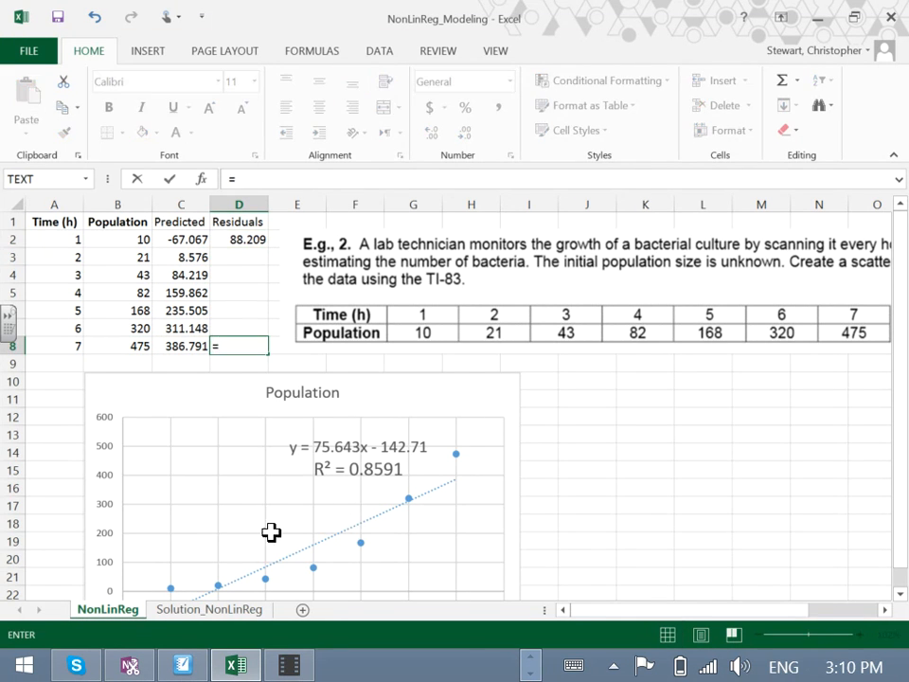
{"action": "left_click", "coordinate": [118, 345]}
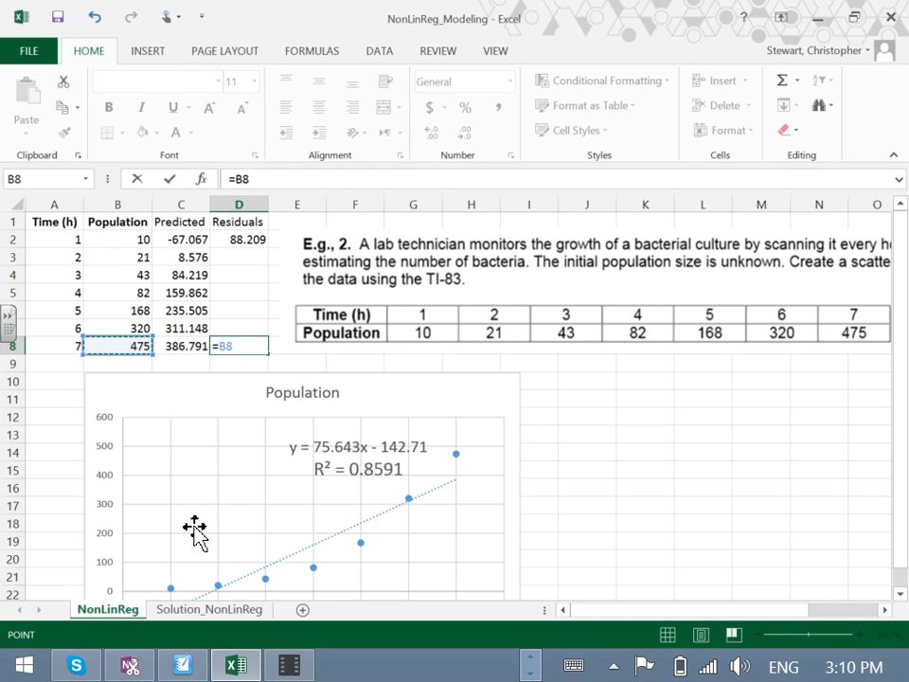
{"action": "key", "text": "Return"}
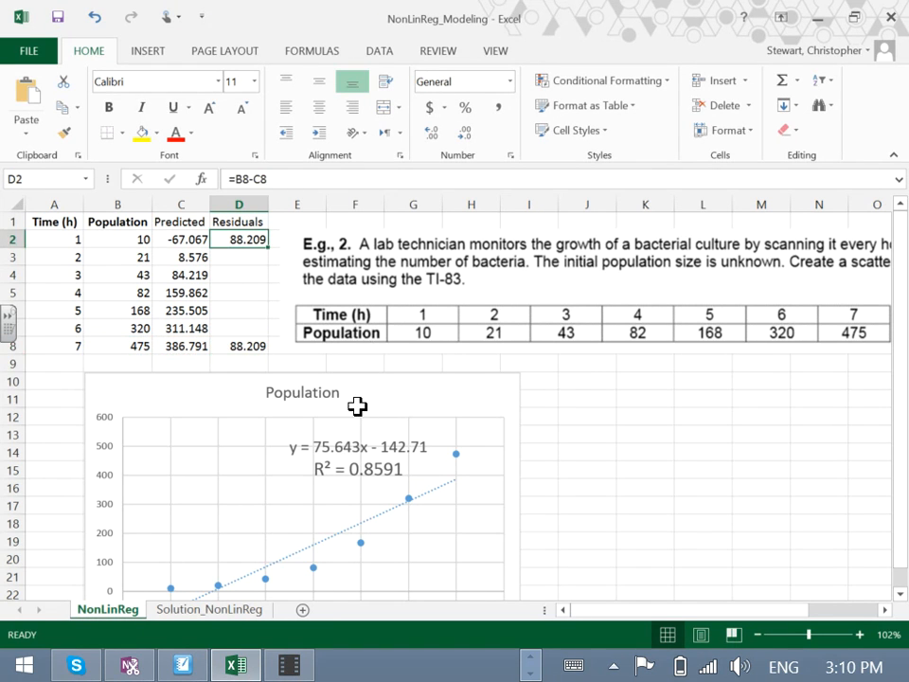
{"action": "key", "text": "Delete"}
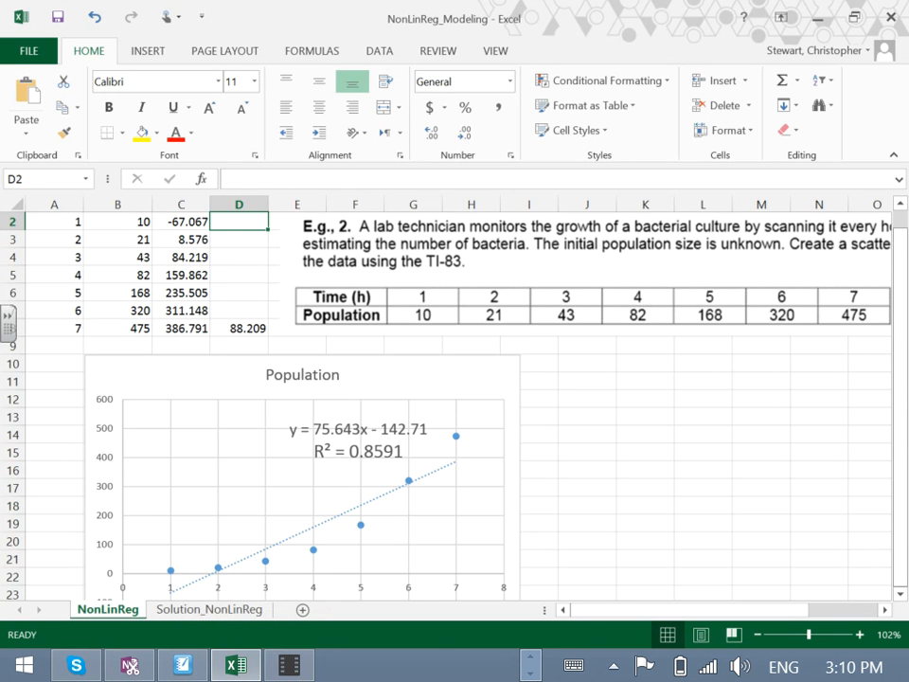
Enter =B2-C2 in D2 and fill residuals down to D8, from 77.067 to 88.209.
{"action": "scroll", "scroll_direction": "up", "scroll_amount": 3}
{"action": "type", "text": "="}
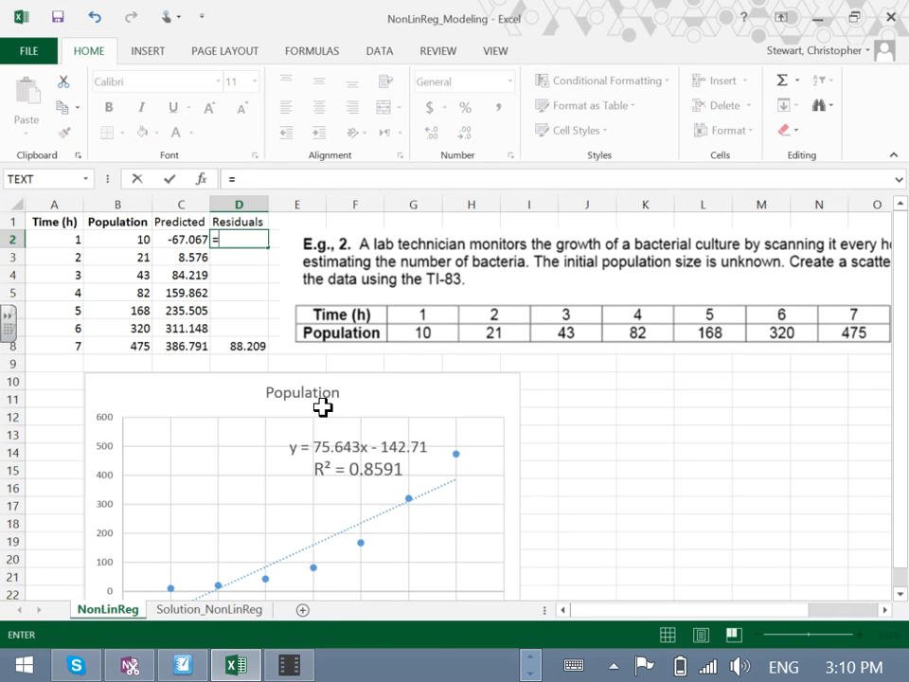
{"action": "left_click", "coordinate": [117, 238]}
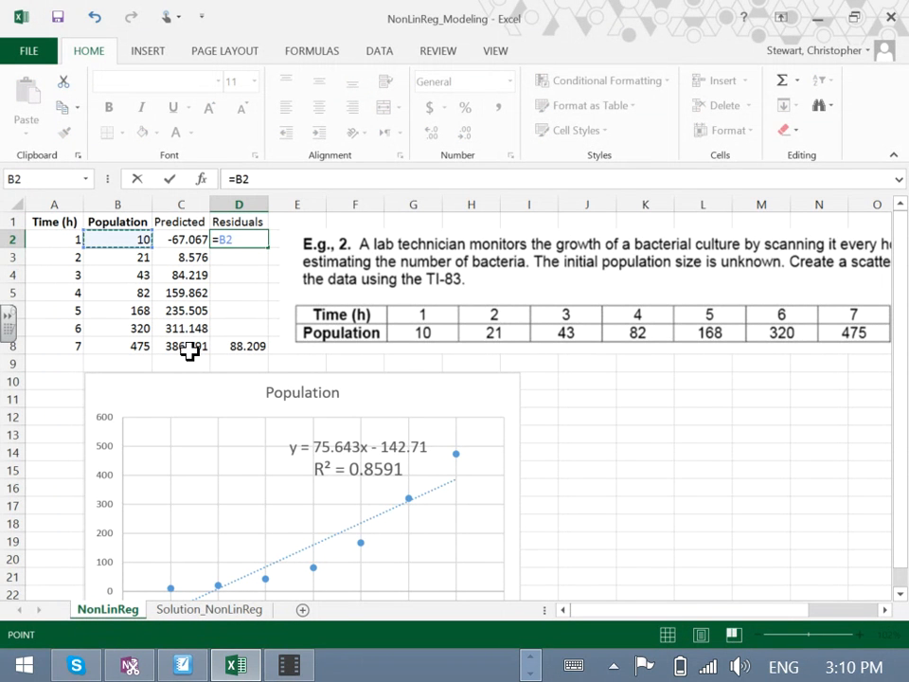
{"action": "type", "text": "-"}
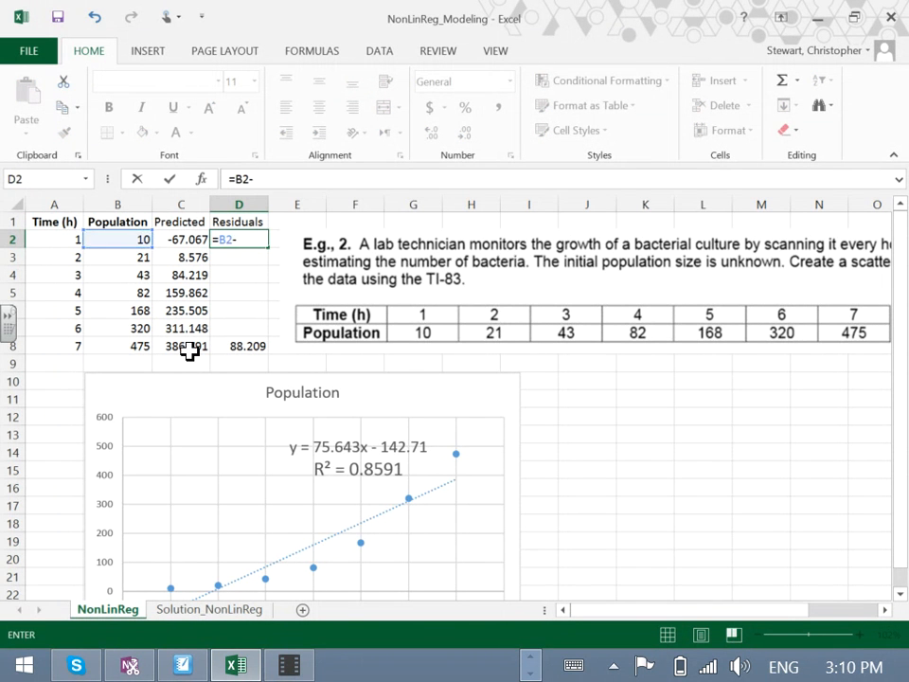
{"action": "left_click", "coordinate": [180, 239]}
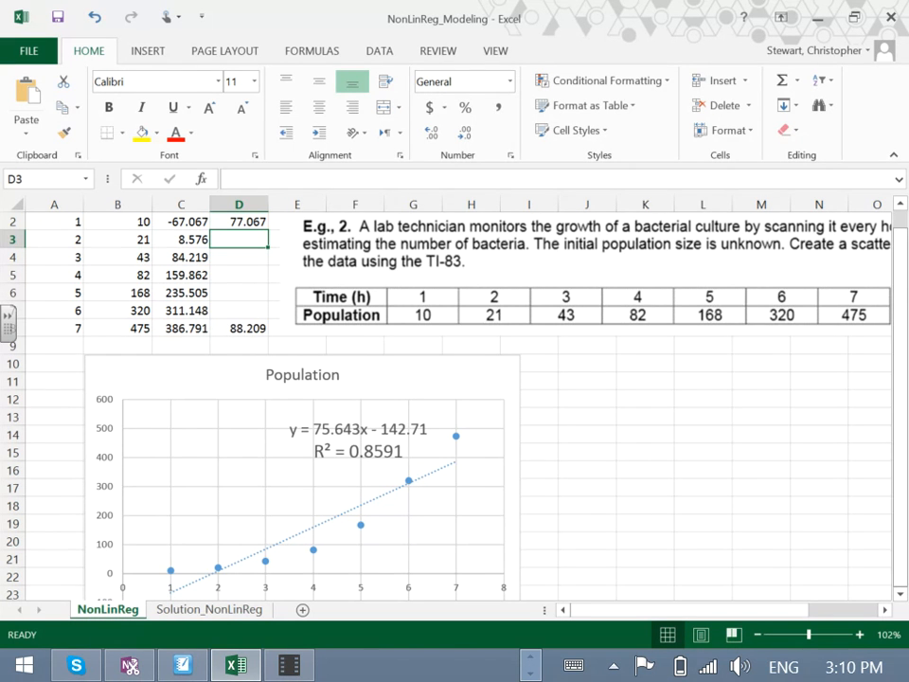
{"action": "mouse_move", "coordinate": [356, 351]}
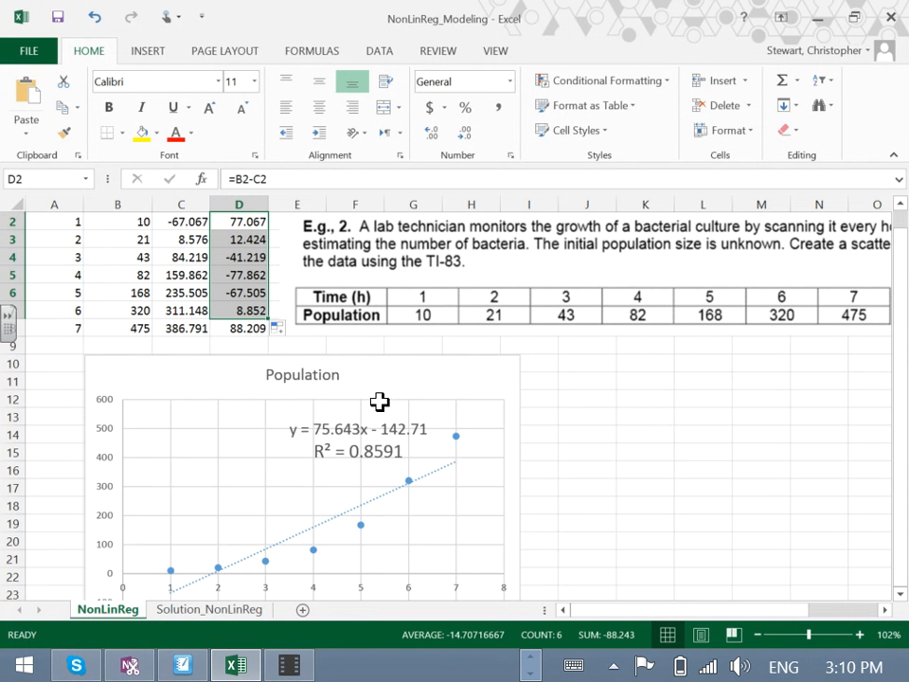
{"action": "mouse_move", "coordinate": [246, 383]}
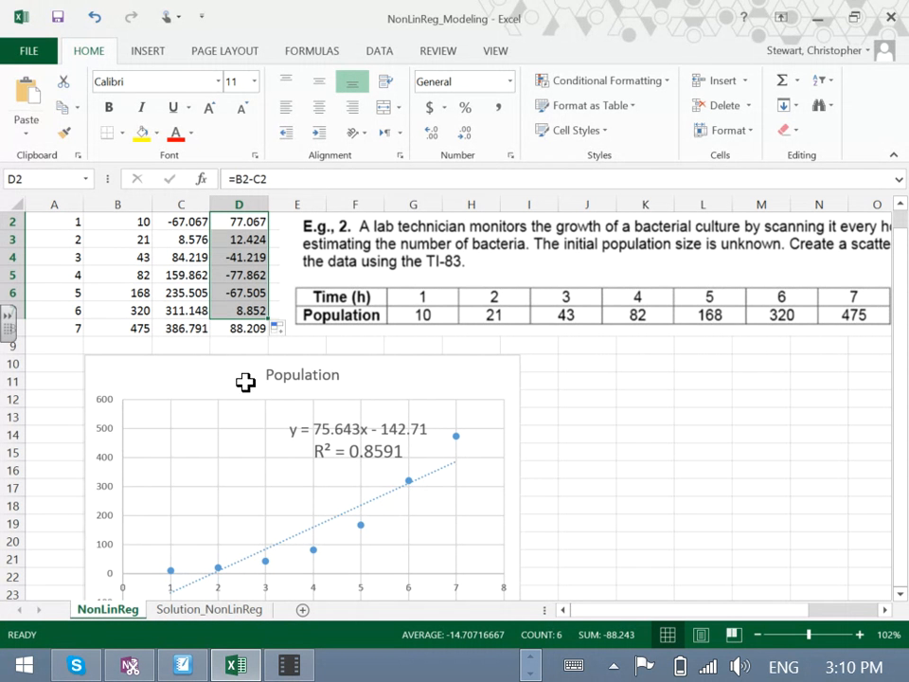
{"action": "mouse_move", "coordinate": [101, 445]}
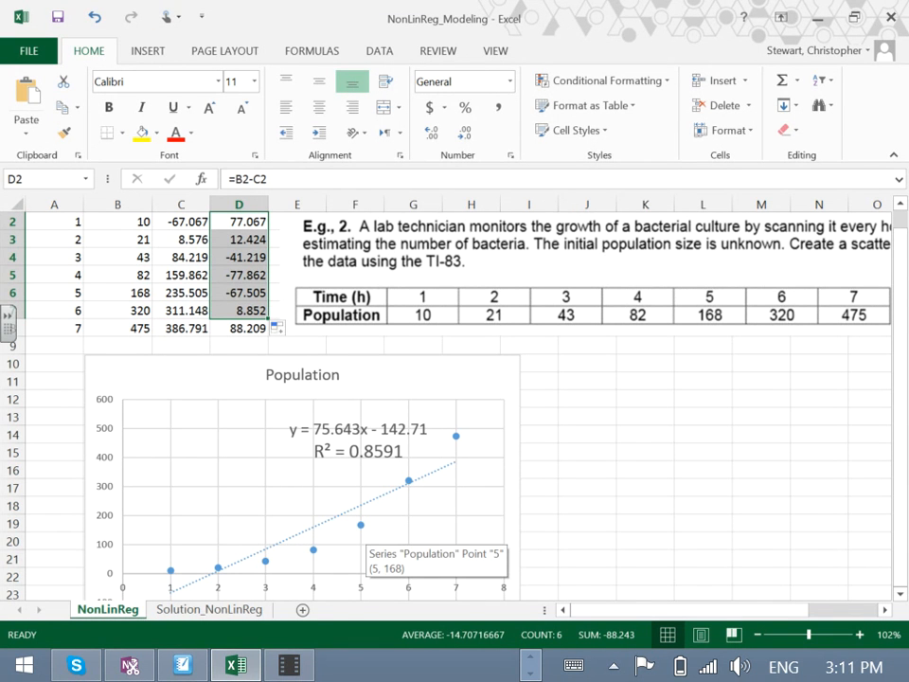
{"action": "left_click", "coordinate": [587, 470]}
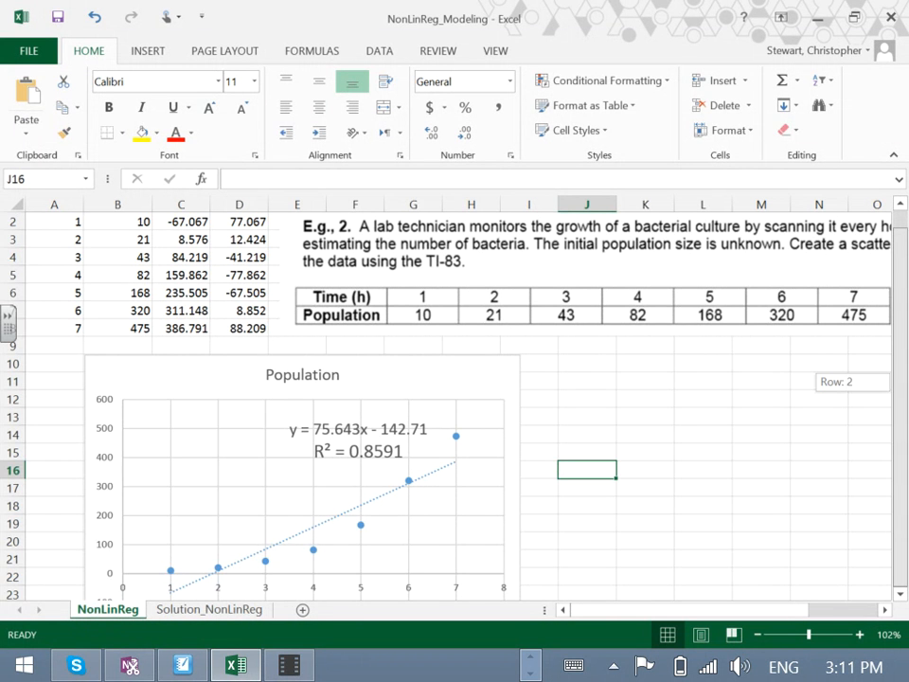
Insert a markers-only scatter chart of D1:D8 titled Residuals and move it beside the Population chart.
{"action": "scroll", "scroll_direction": "up", "scroll_amount": 3}
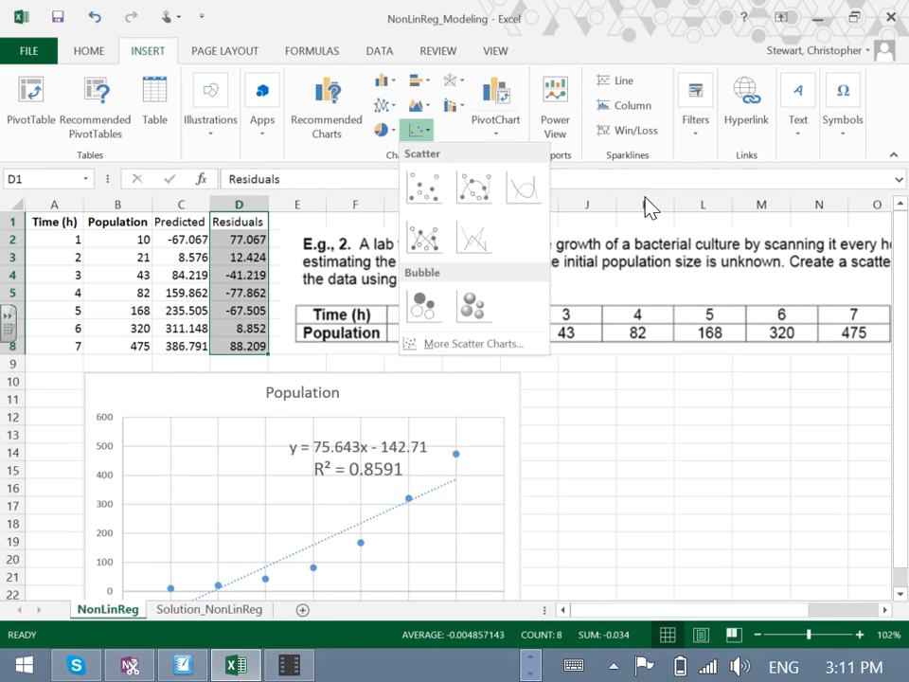
{"action": "left_click", "coordinate": [424, 188]}
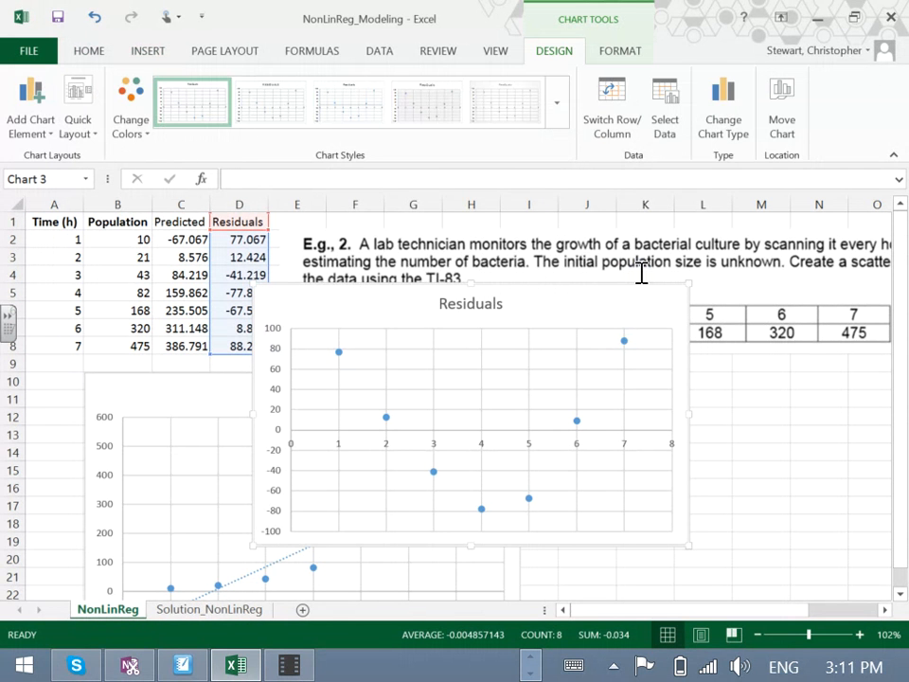
{"action": "mouse_move", "coordinate": [219, 91]}
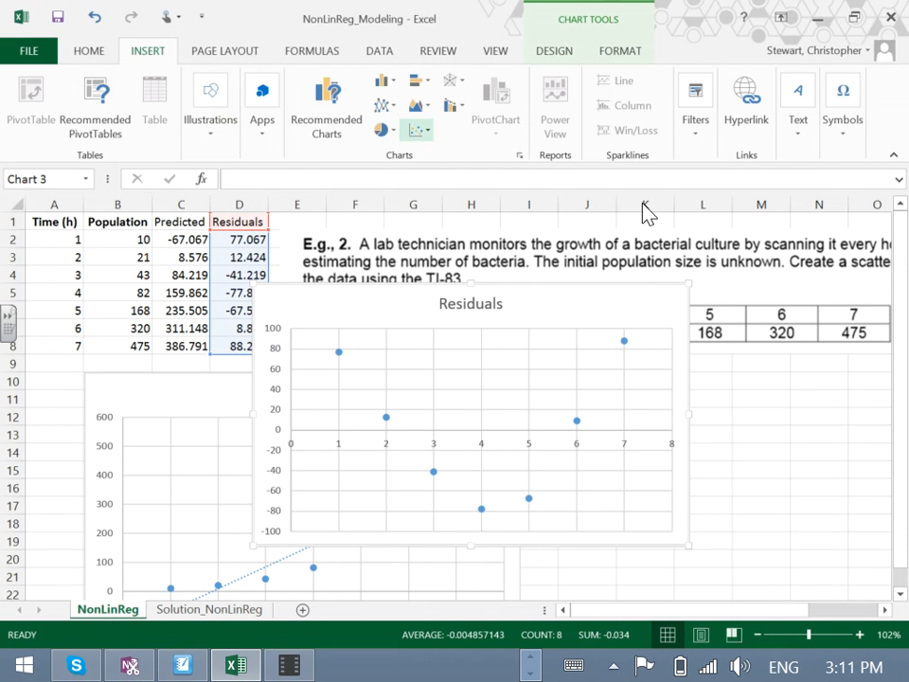
{"action": "left_click", "coordinate": [417, 128]}
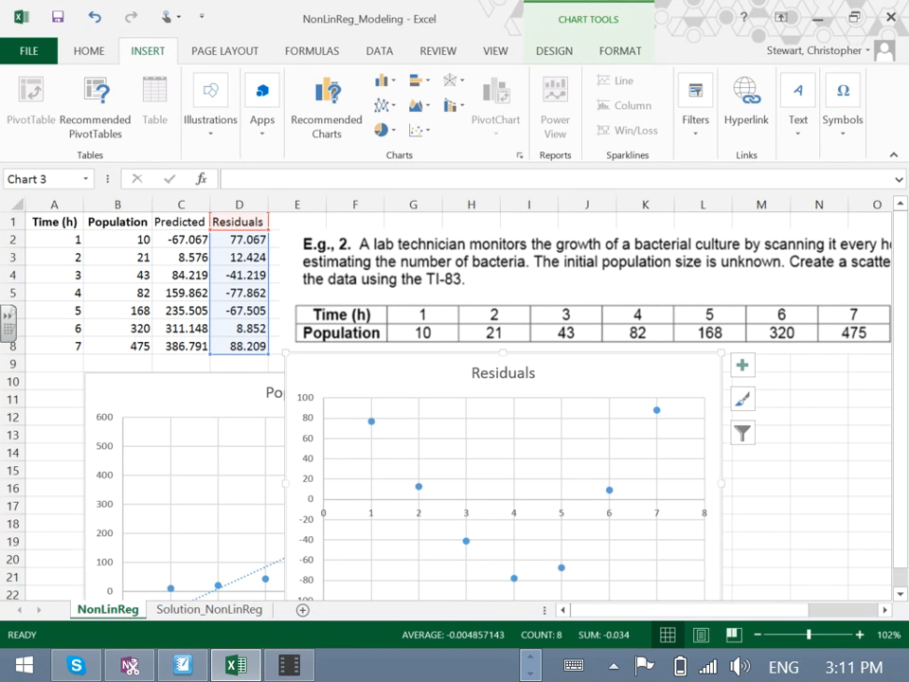
{"action": "mouse_move", "coordinate": [371, 420]}
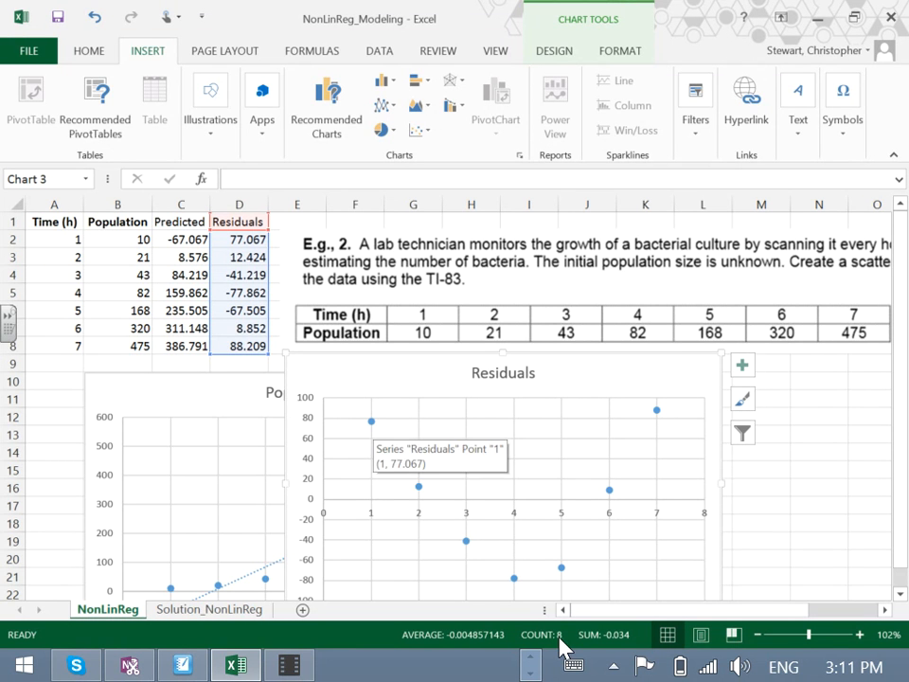
{"action": "mouse_move", "coordinate": [507, 512]}
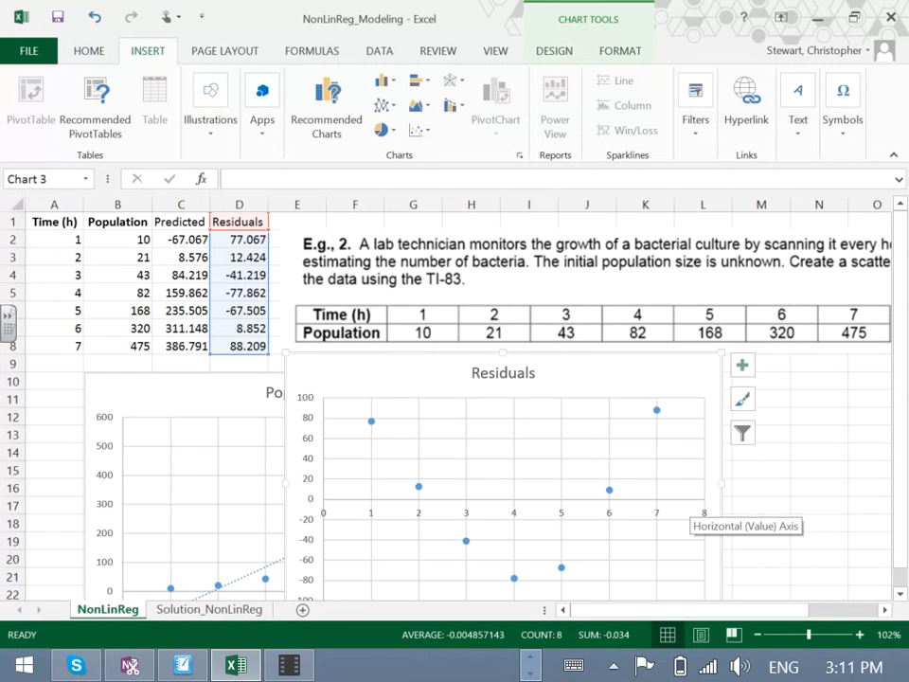
{"action": "mouse_move", "coordinate": [621, 663]}
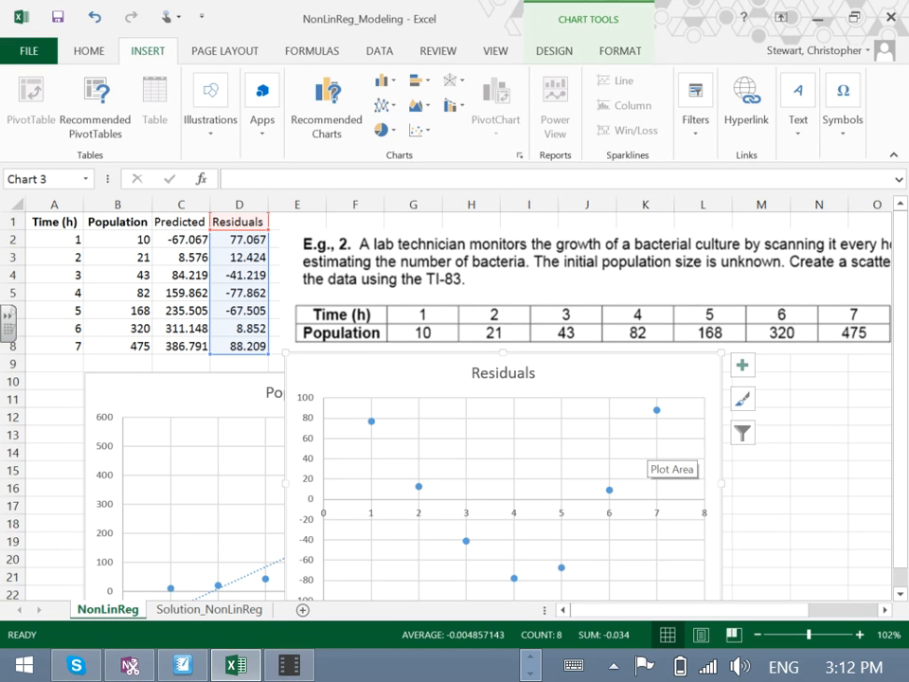
{"action": "mouse_move", "coordinate": [898, 539]}
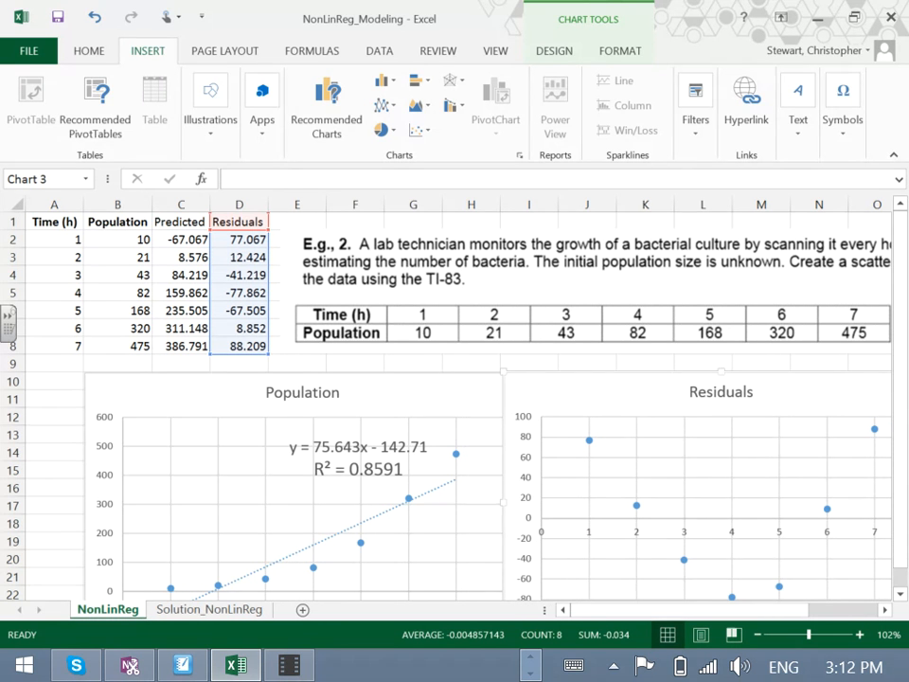
{"action": "scroll", "scroll_direction": "down", "scroll_amount": 3}
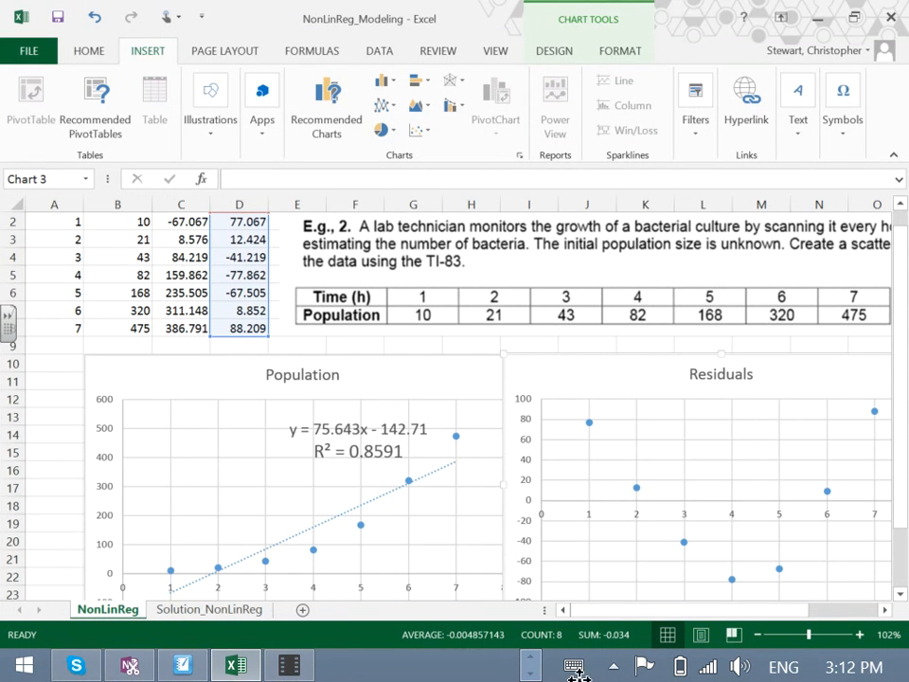
{"action": "mouse_move", "coordinate": [358, 439]}
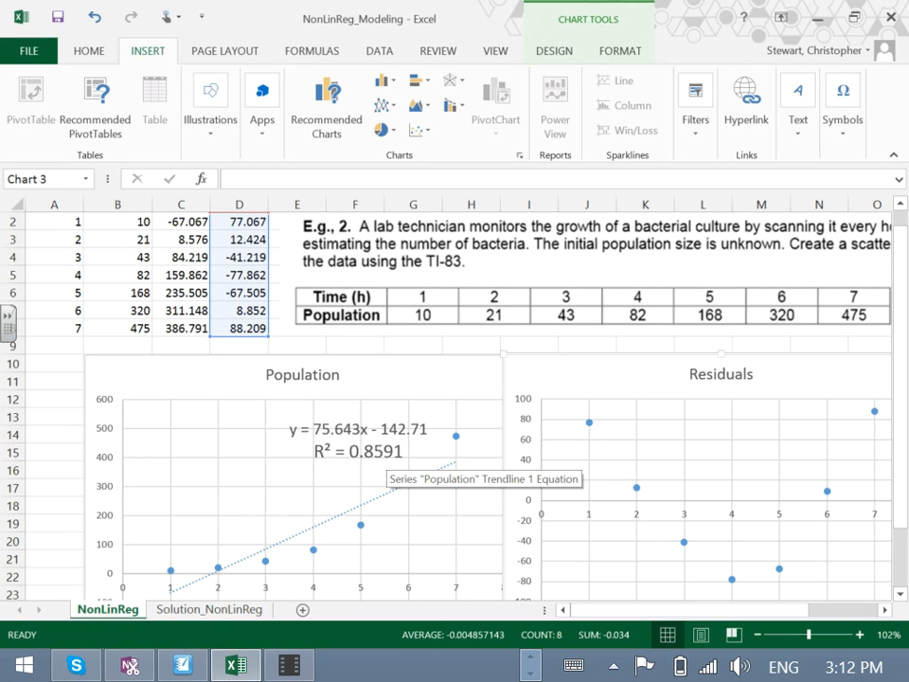